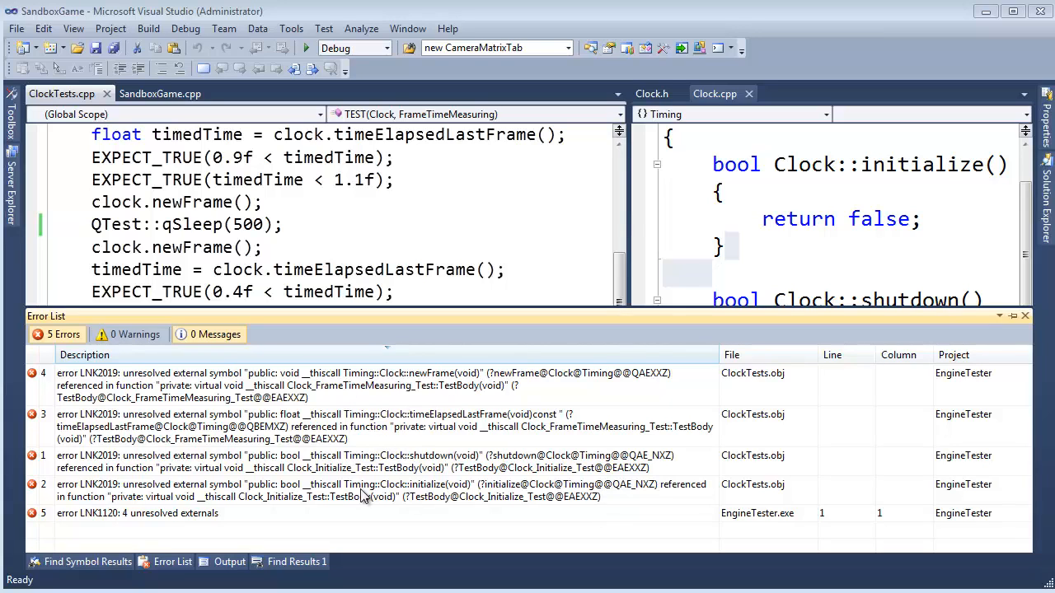
mouse_move(382, 415)
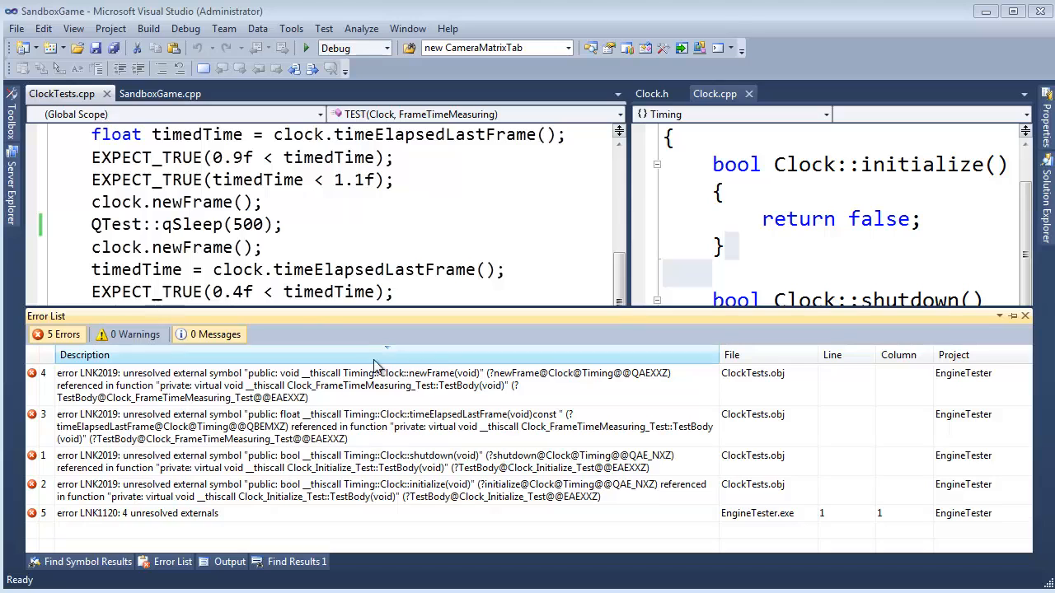
mouse_move(426, 361)
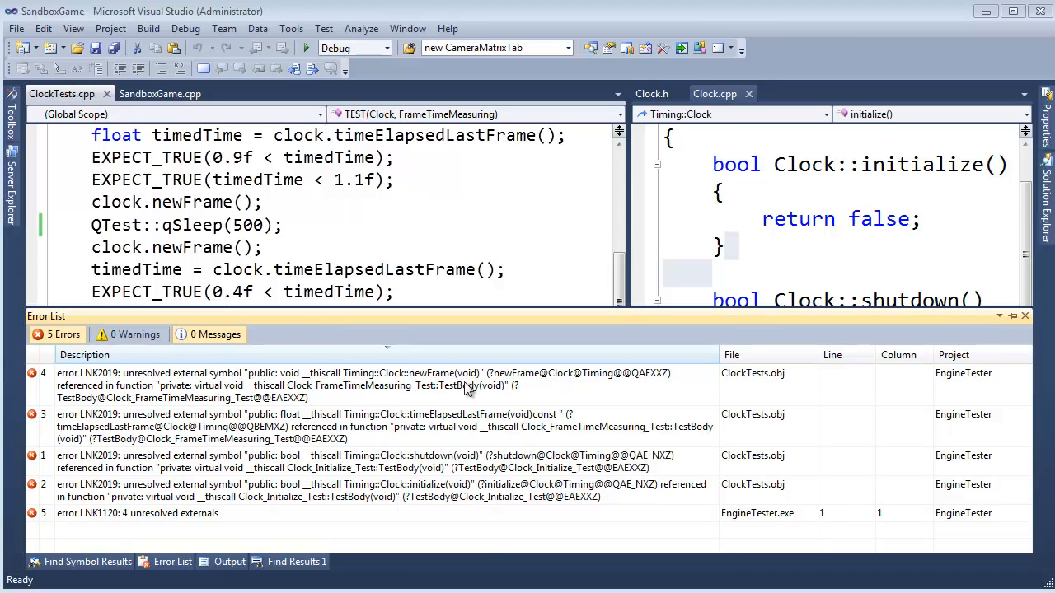
mouse_move(435, 415)
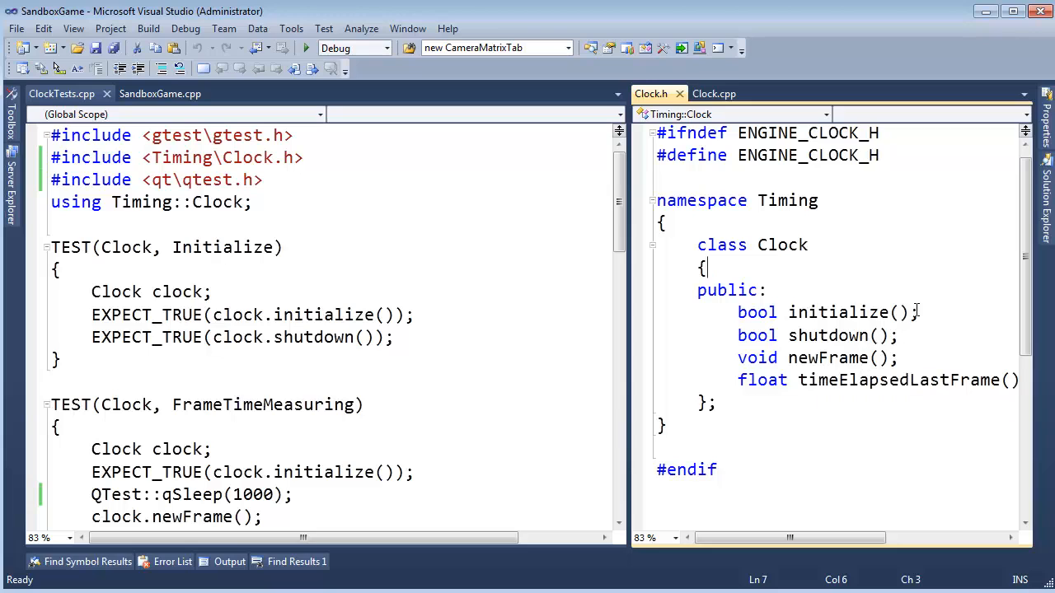
Step: Highlight the Clock declarations and the newFrame call in FrameTimeMeasuring, then bring up Clock.cpp
drag(920, 312, 898, 357)
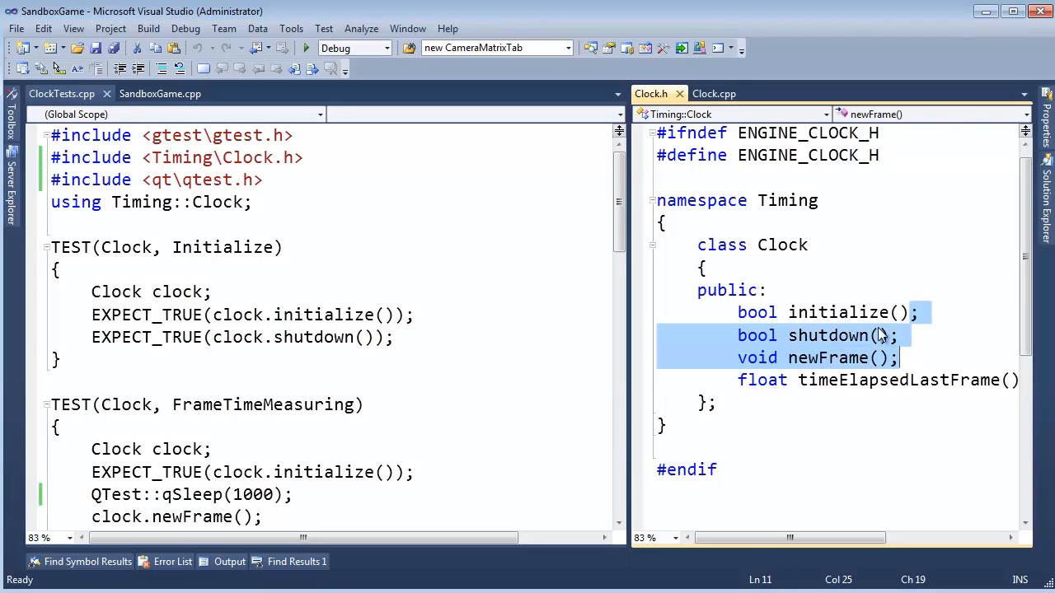
mouse_move(821, 290)
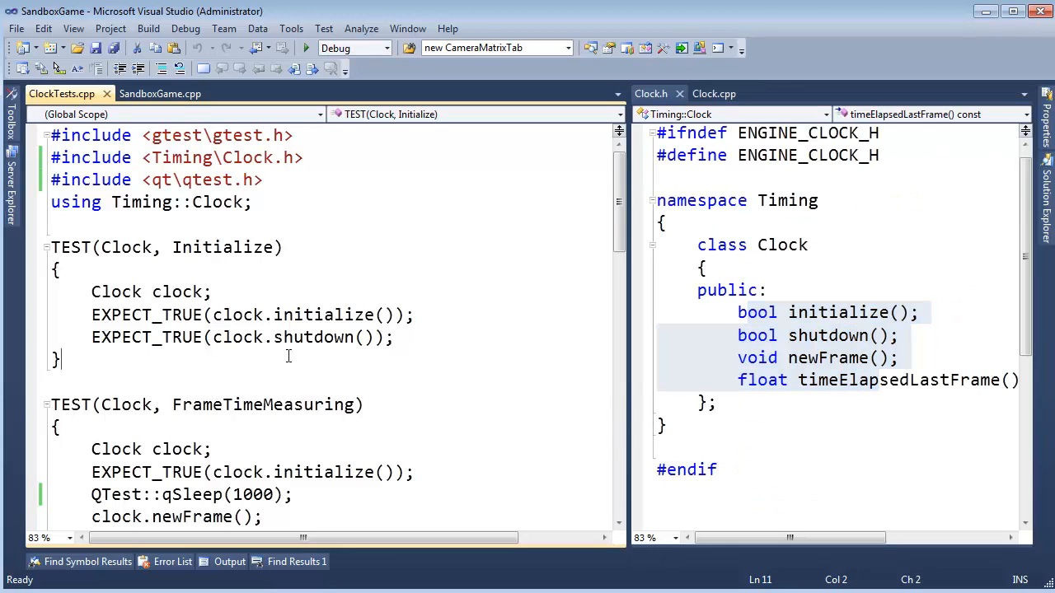
scroll(down, 3)
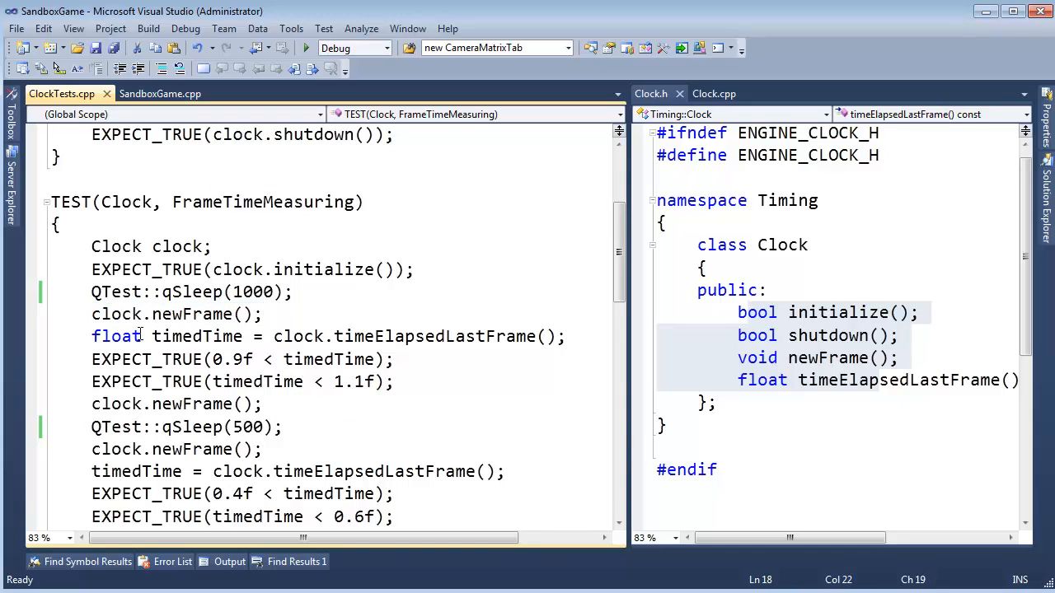
double_click(191, 313)
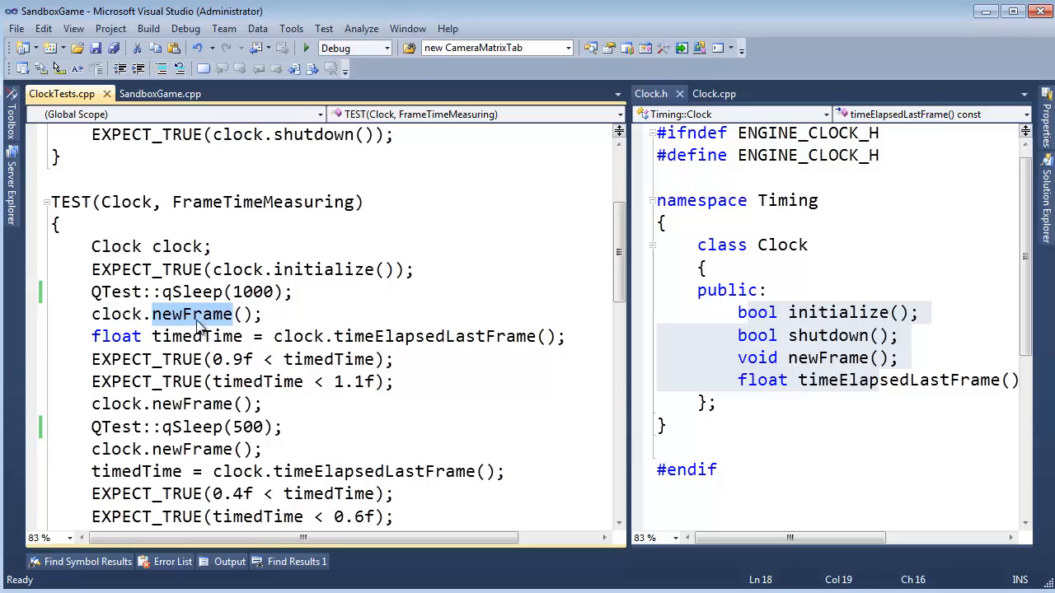
mouse_move(231, 322)
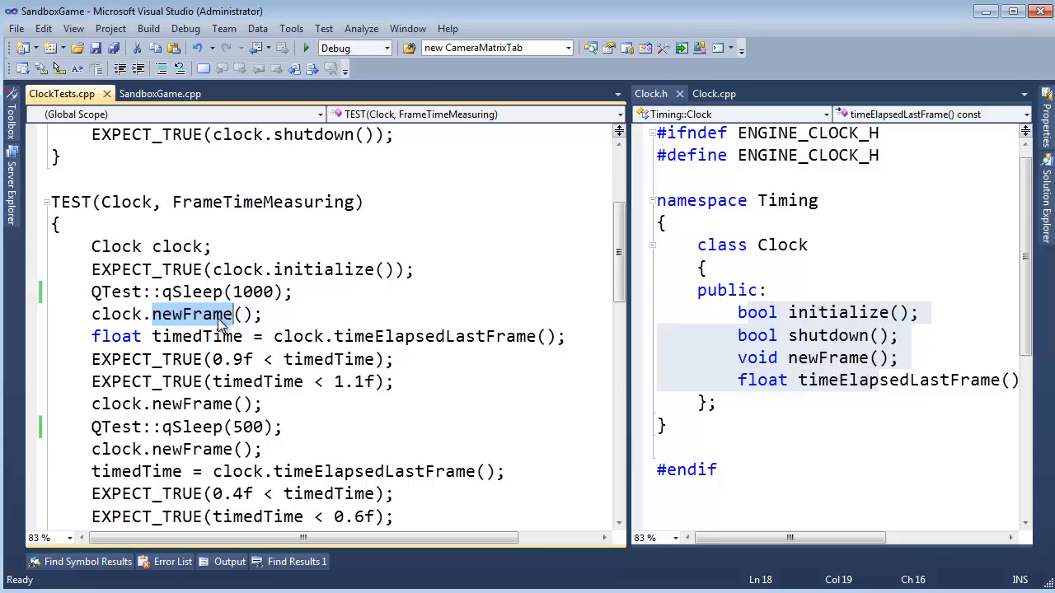
click(714, 93)
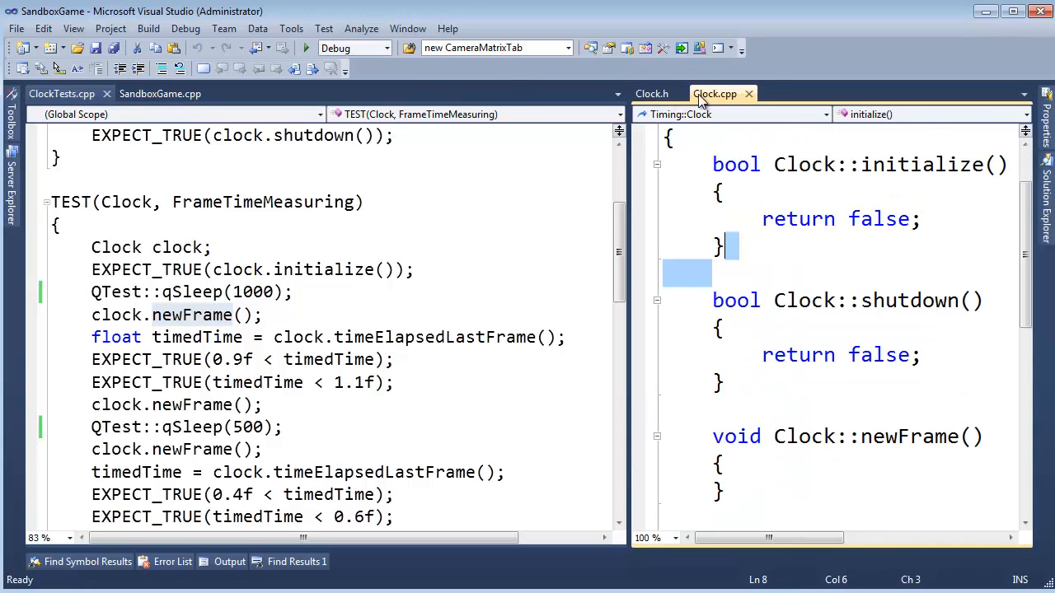
Step: Show Solution Explorer listing the Engine, EngineTester and SandboxGame projects
click(651, 92)
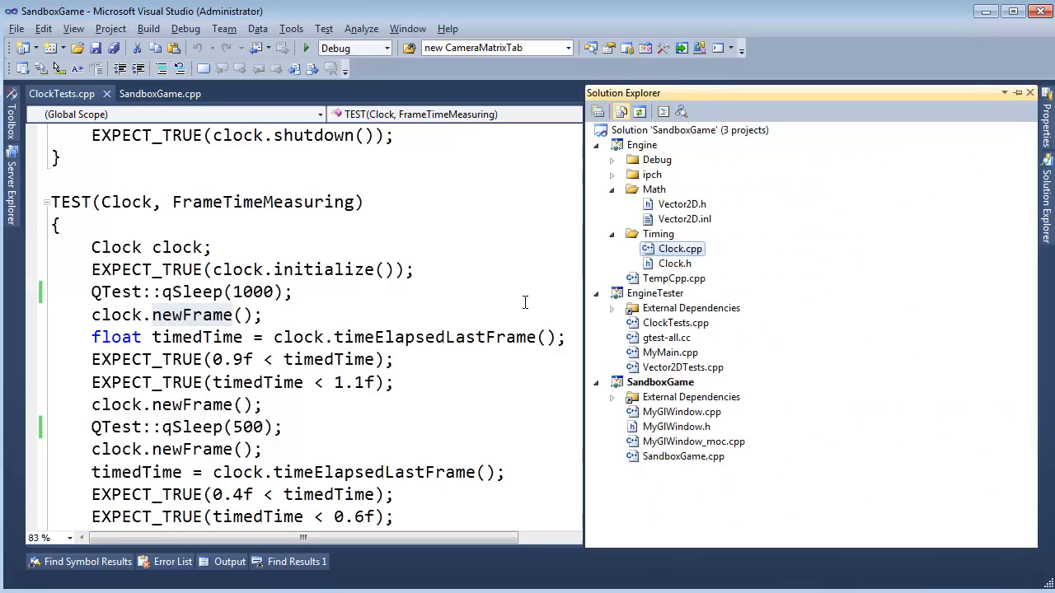
Step: Dock the project tree beside the code and browse the EngineTester and SandboxGame projects
double_click(679, 247)
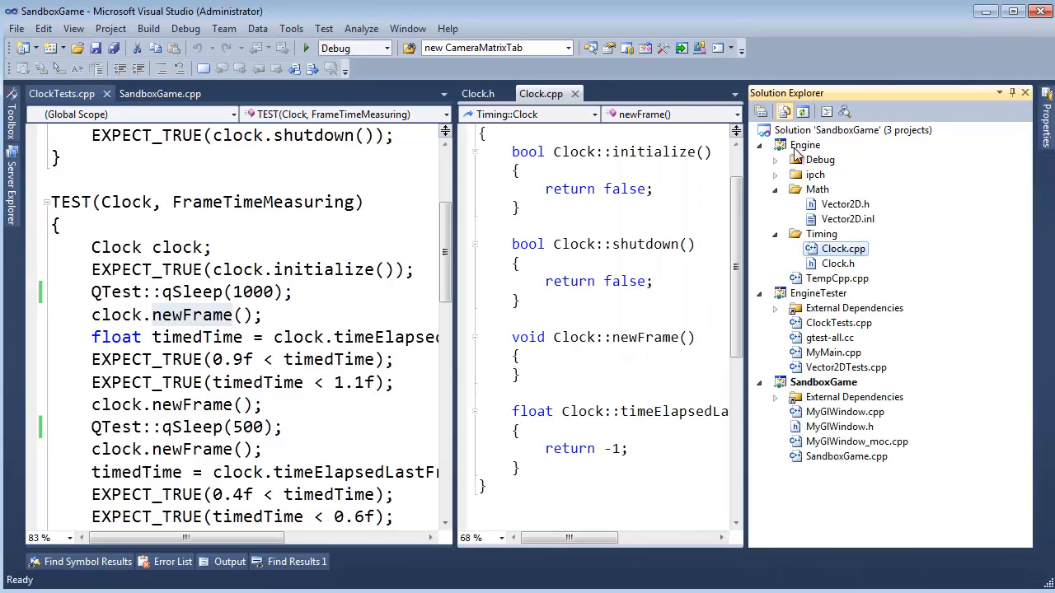
mouse_move(583, 236)
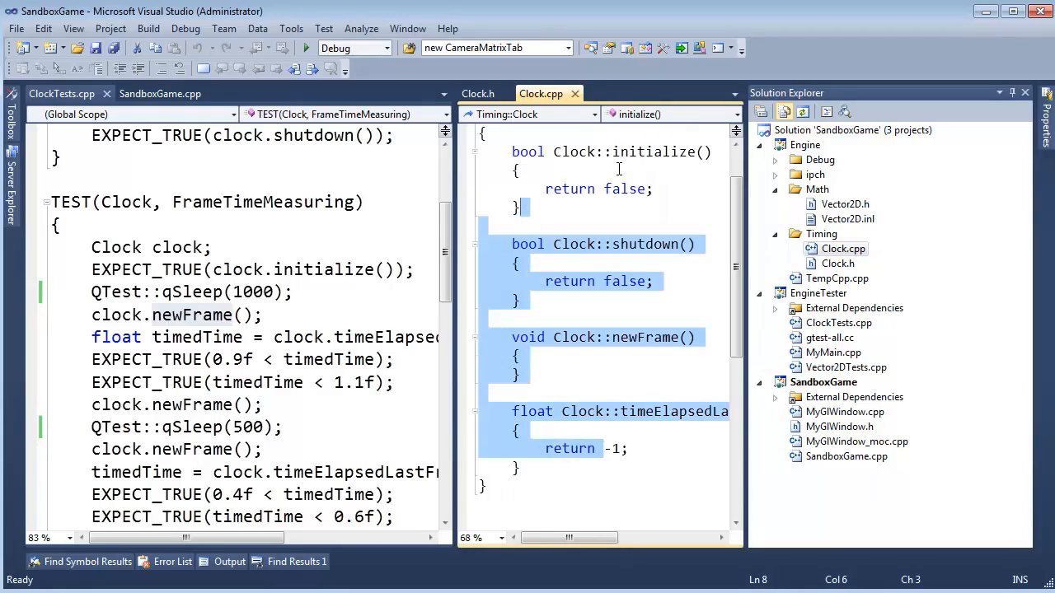
click(804, 146)
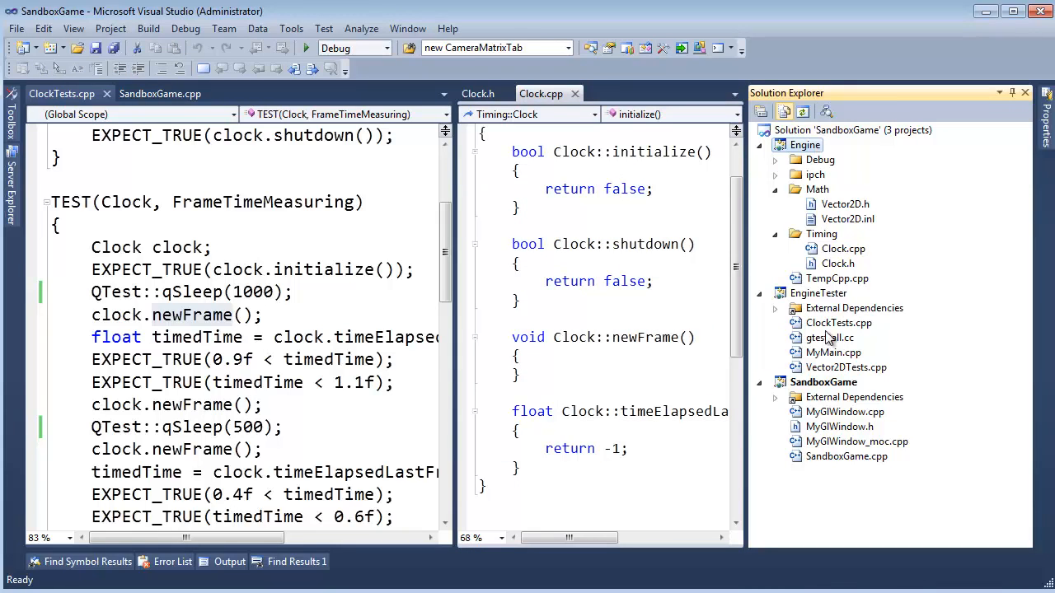
click(818, 294)
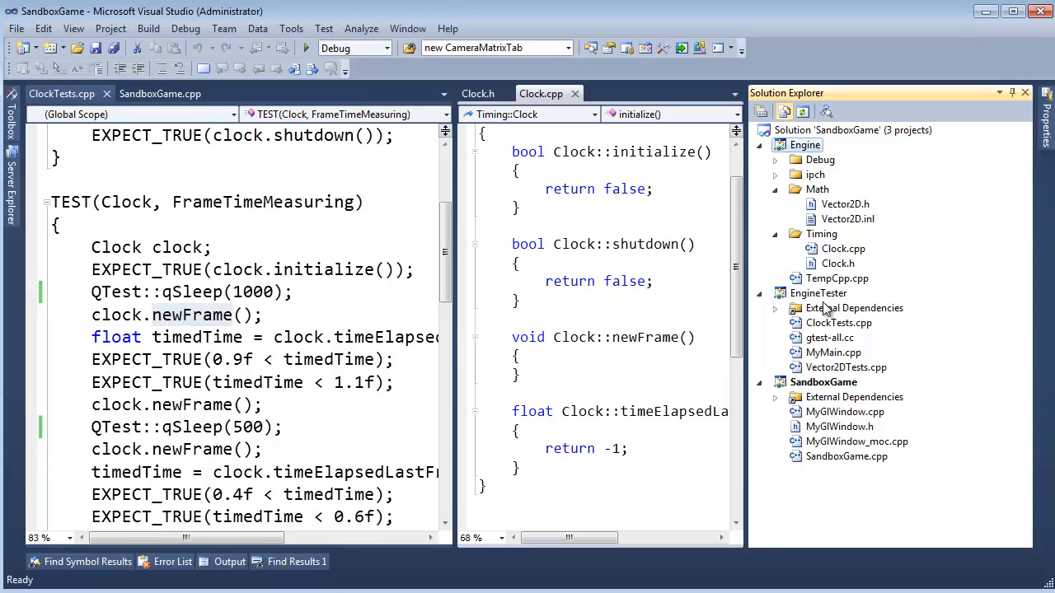
click(817, 293)
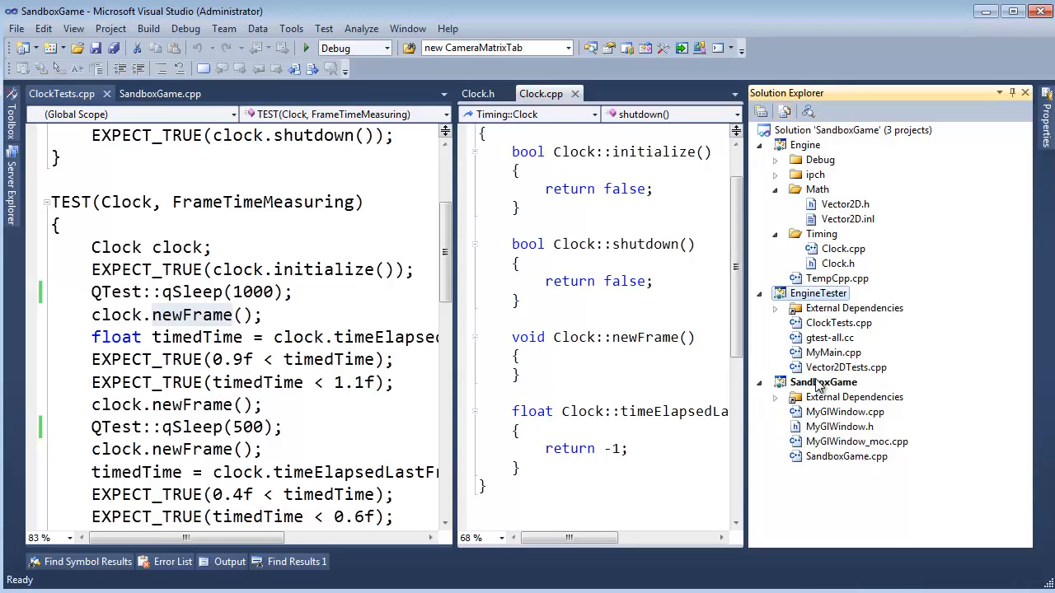
click(824, 383)
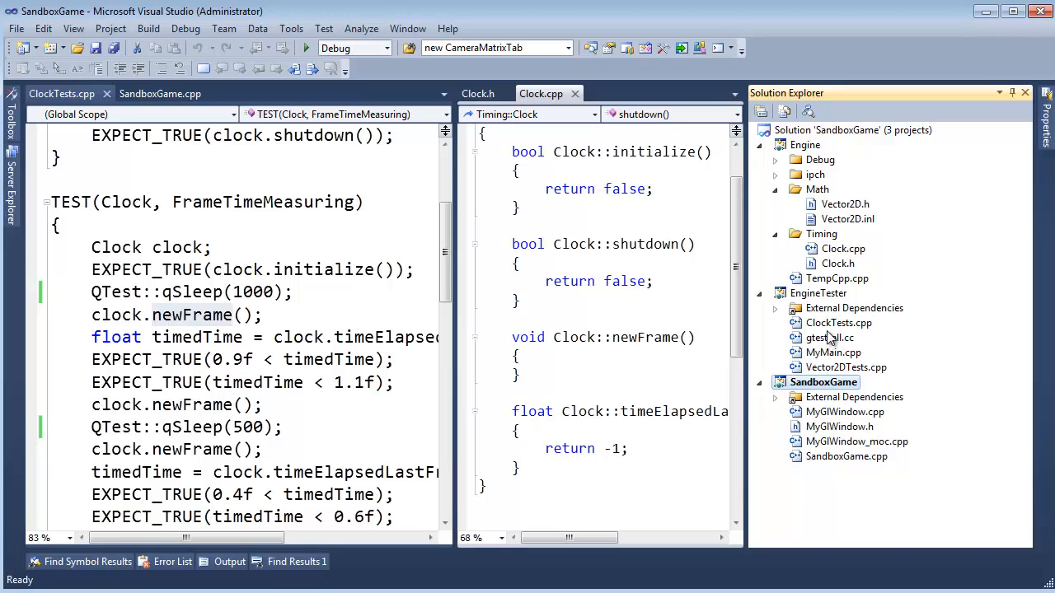
Step: Browse the Math folder's Vector2D files and open Vector2DTests.cpp from EngineTester
click(844, 204)
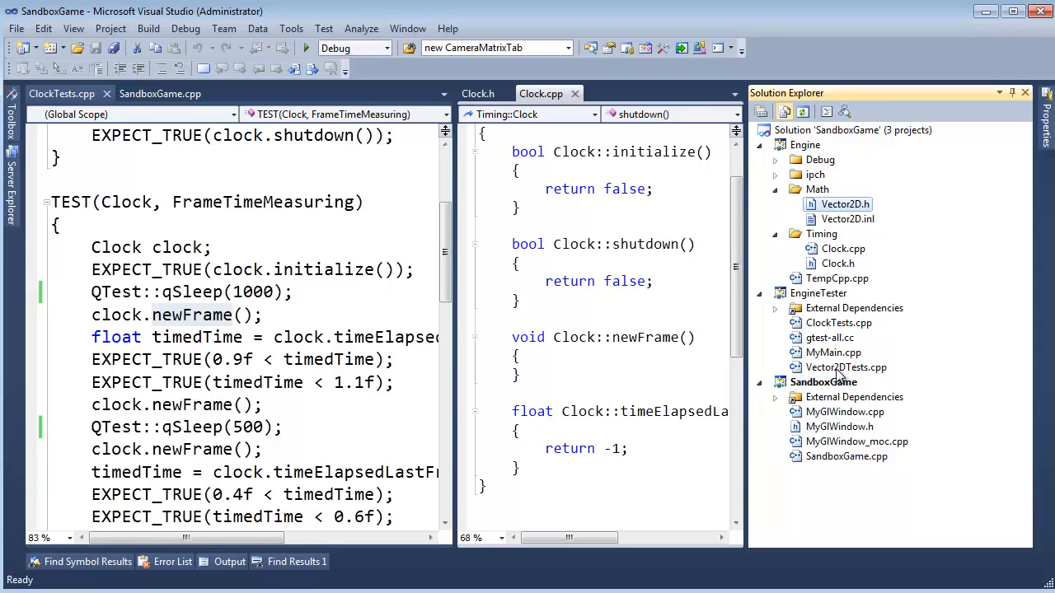
click(837, 264)
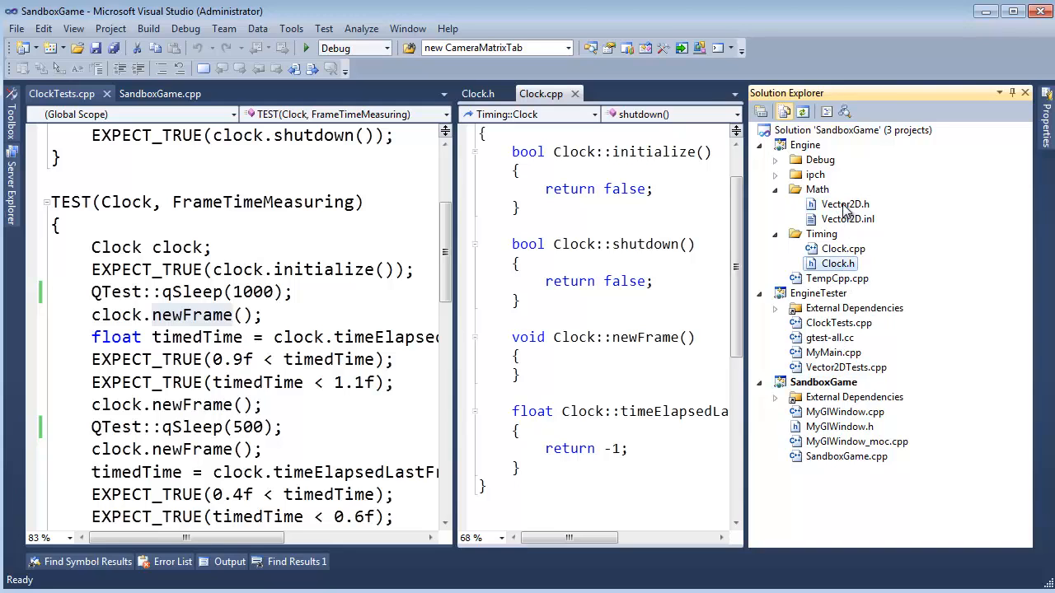
click(844, 204)
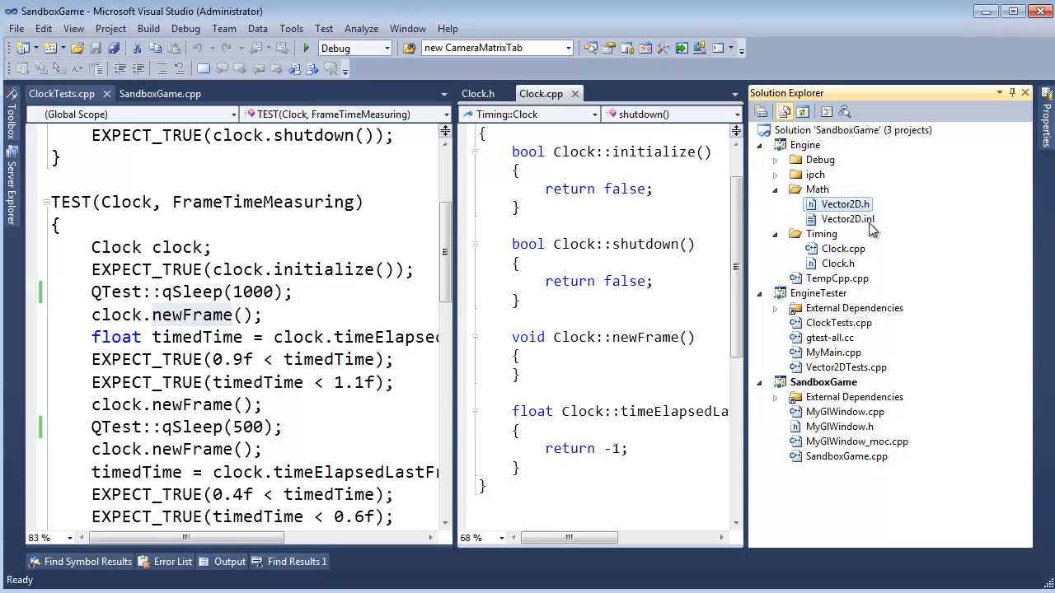
mouse_move(871, 211)
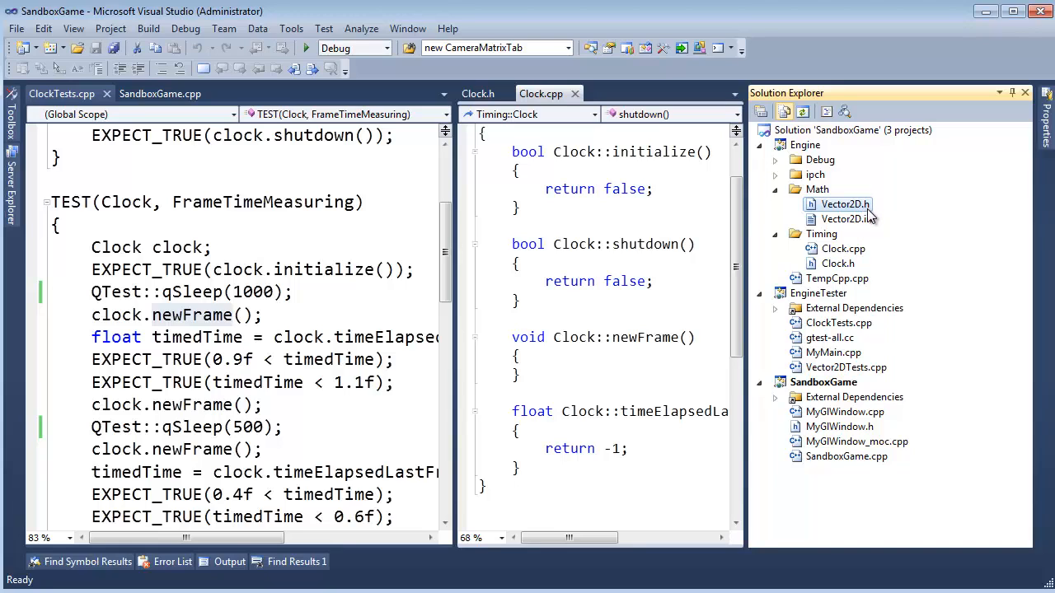
mouse_move(865, 214)
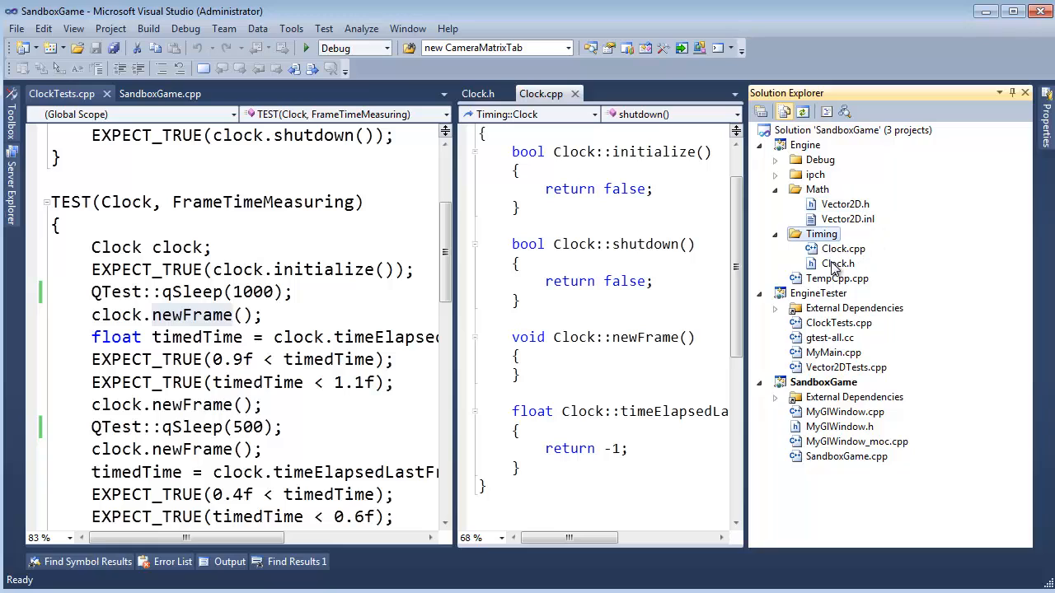
click(844, 248)
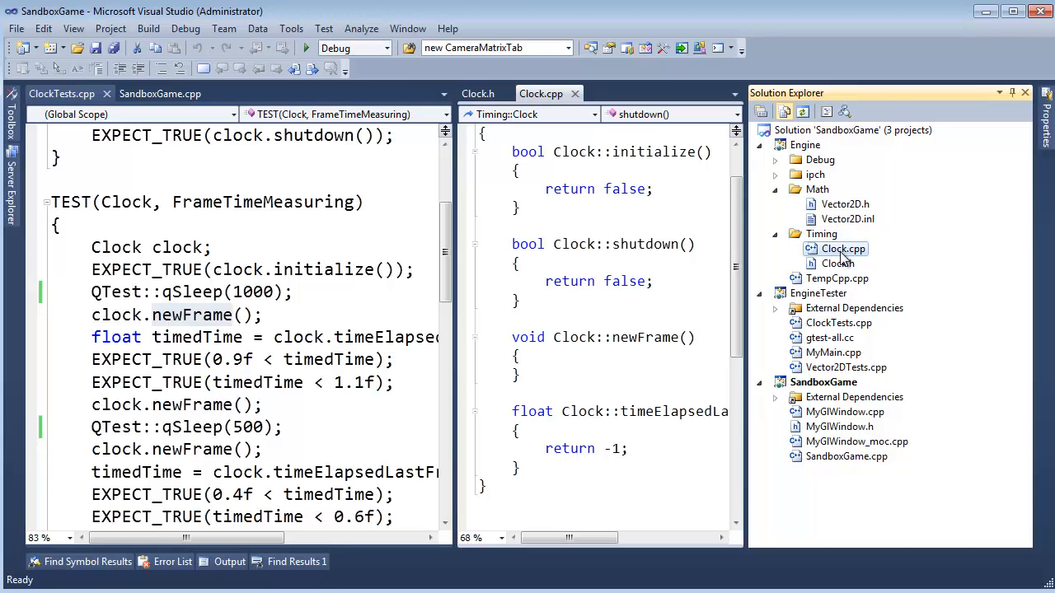
mouse_move(856, 267)
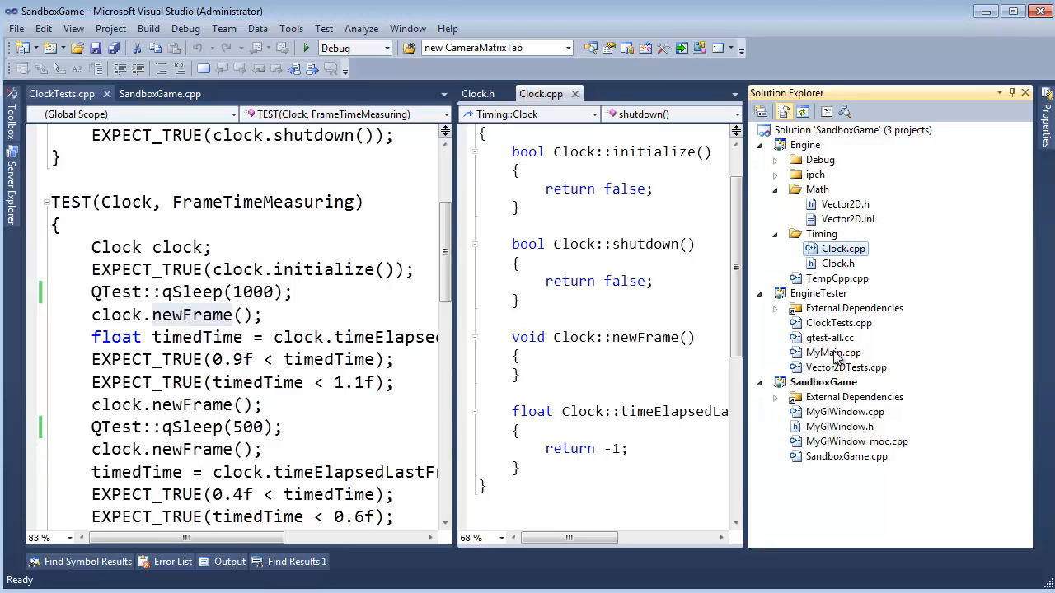
click(824, 382)
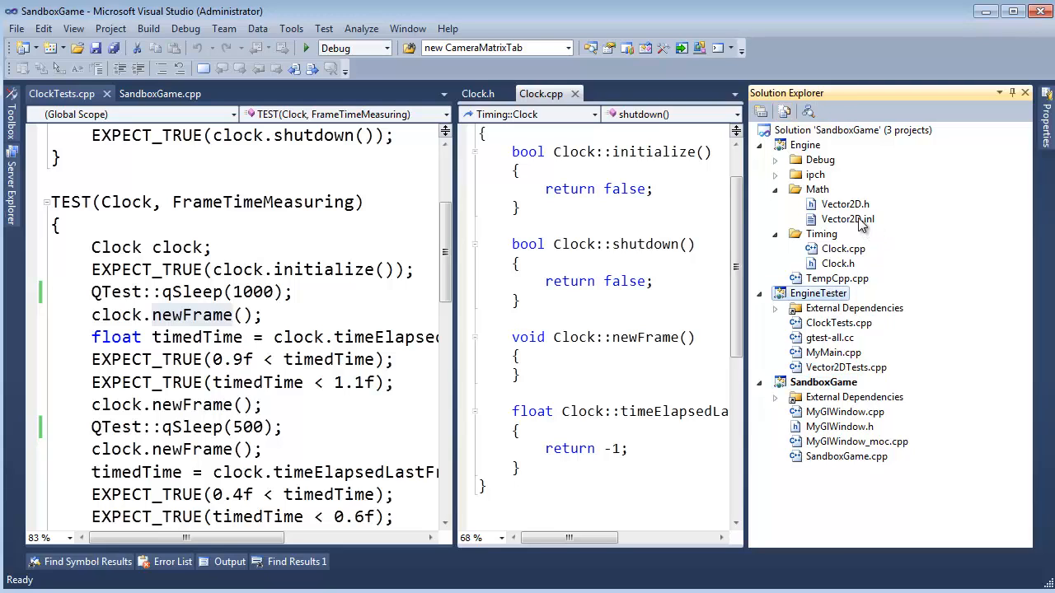
mouse_move(837, 322)
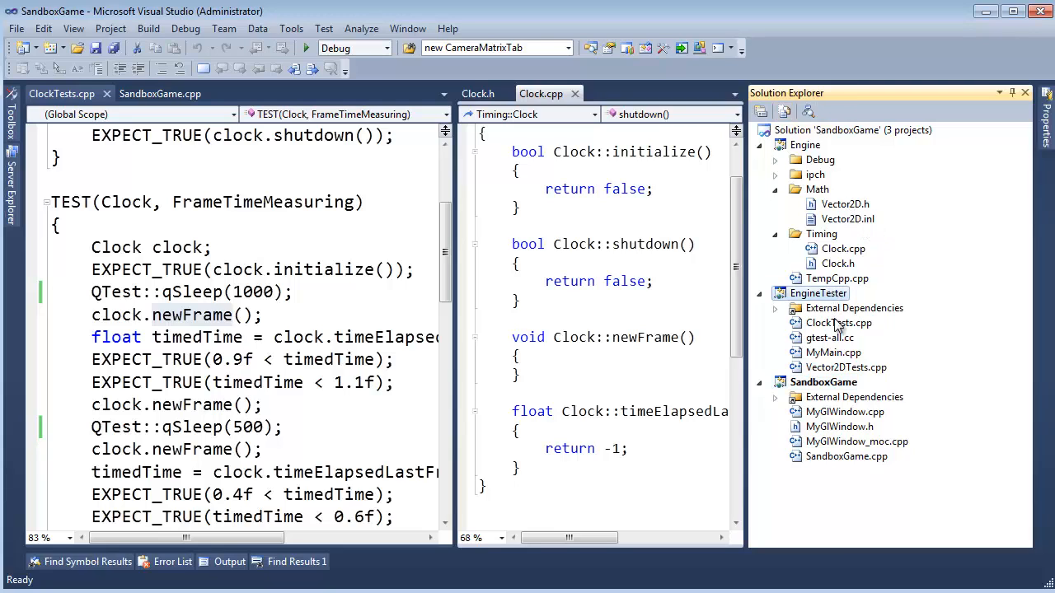
mouse_move(832, 338)
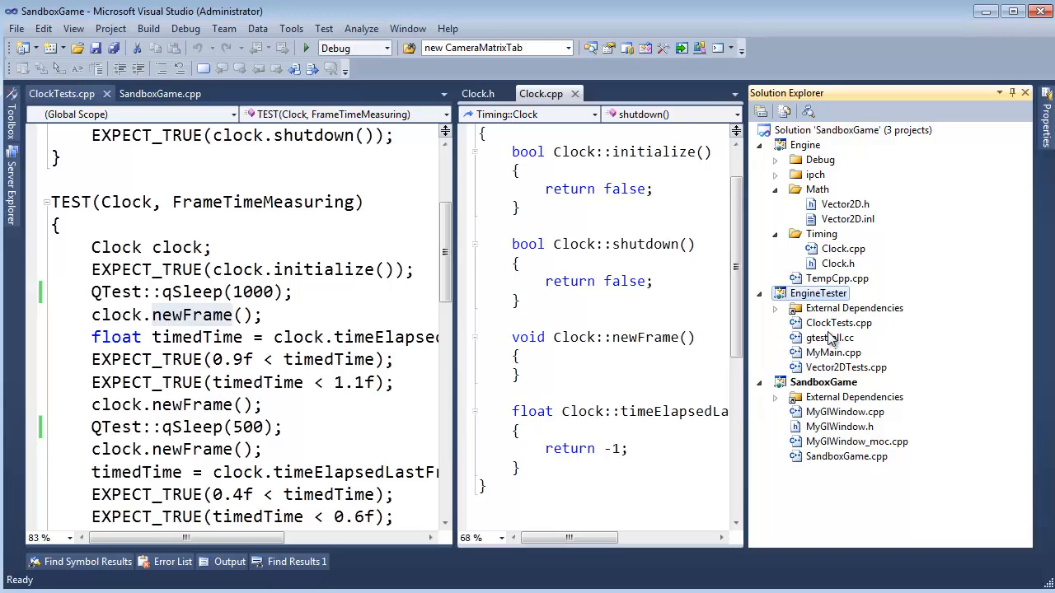
mouse_move(842, 369)
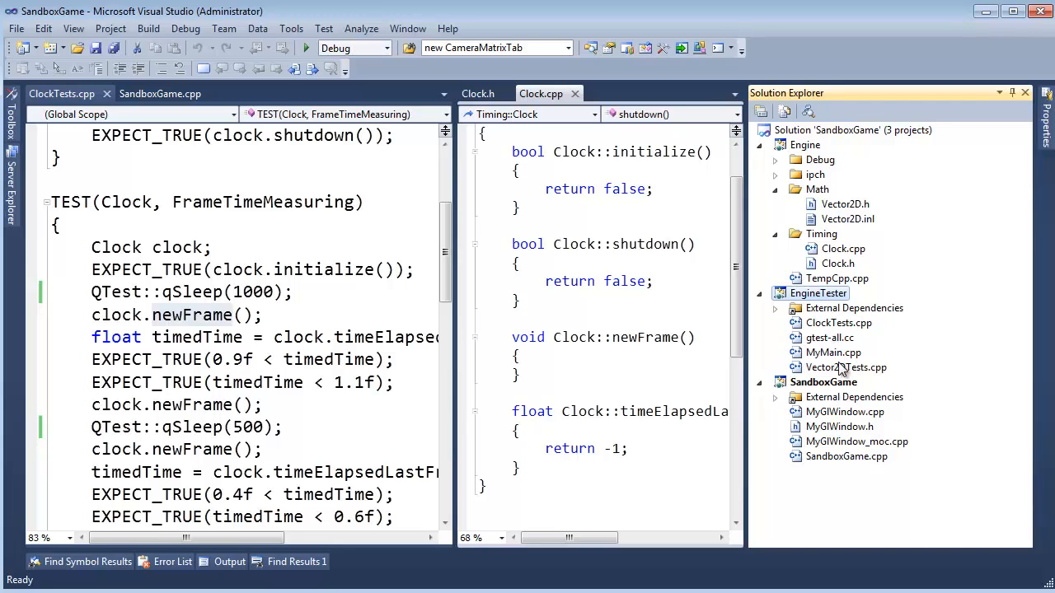
double_click(846, 366)
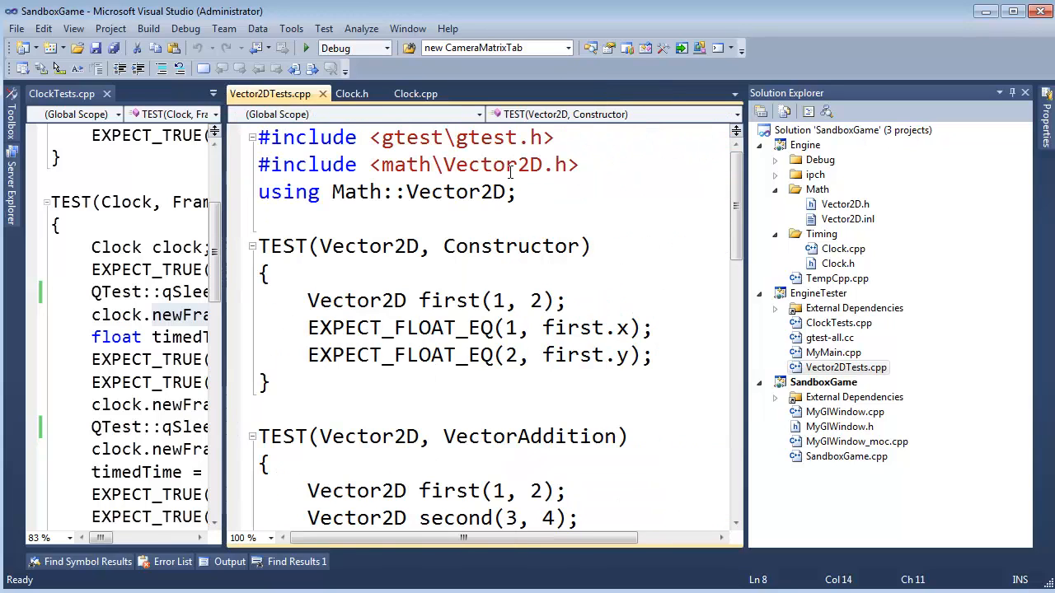
Step: Open the included math\Vector2D.h, mark its inline operator keyword, and view Vector2D.inl
right_click(508, 165)
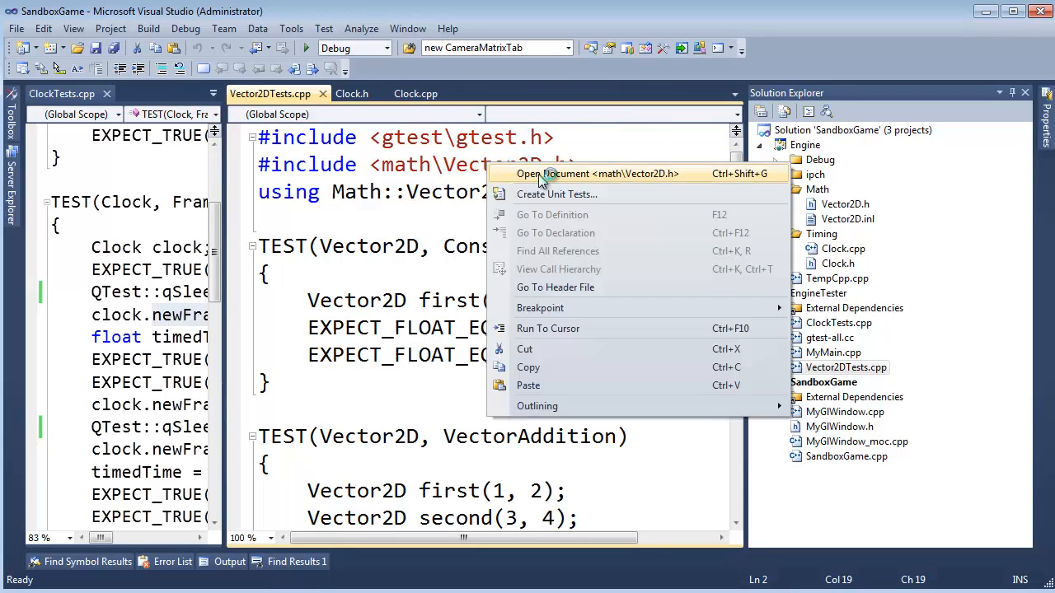
click(573, 173)
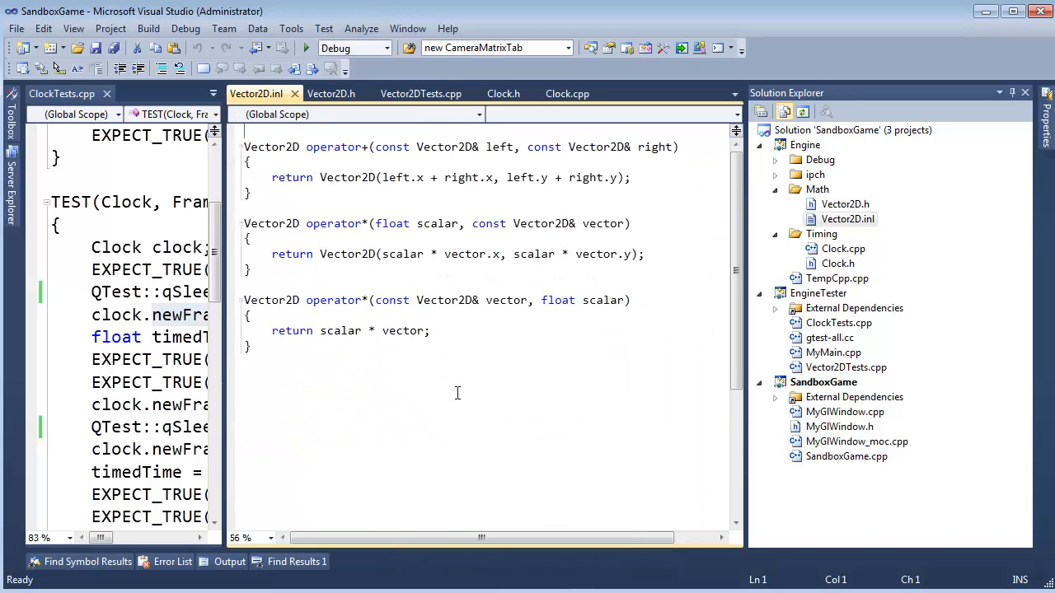
click(329, 93)
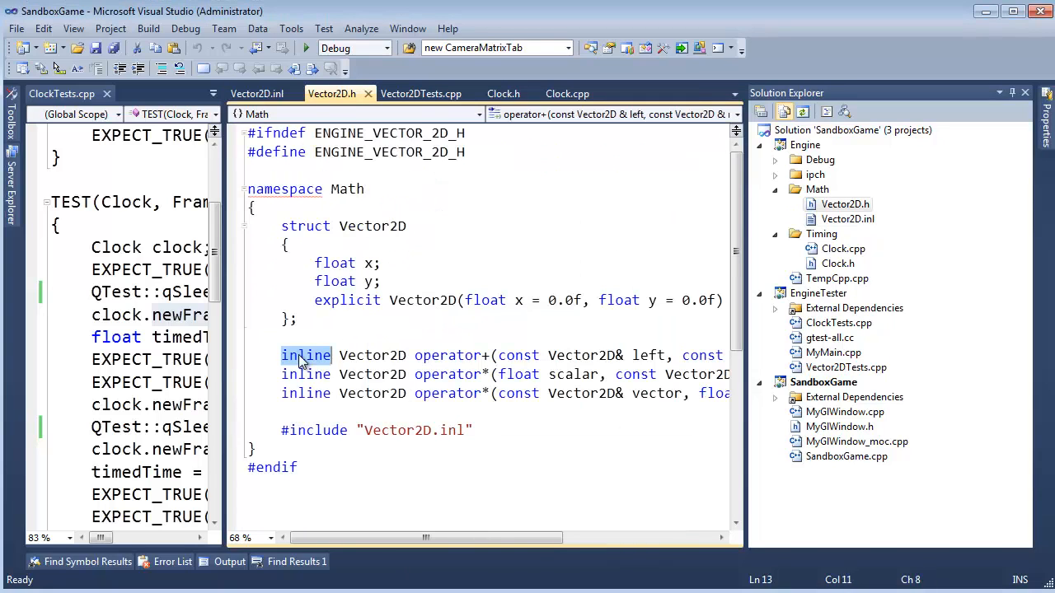
click(307, 356)
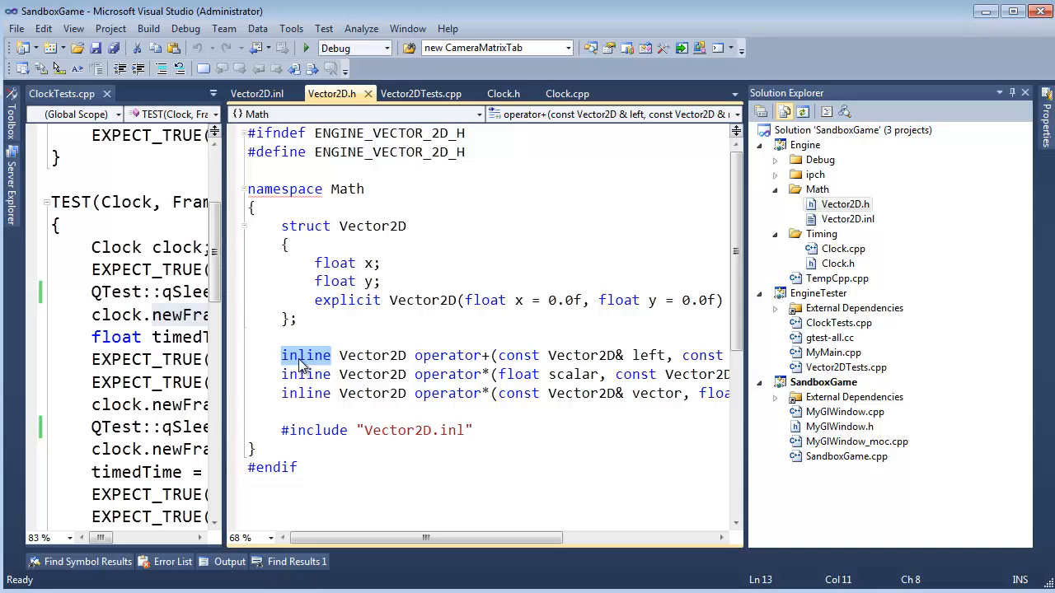
click(257, 92)
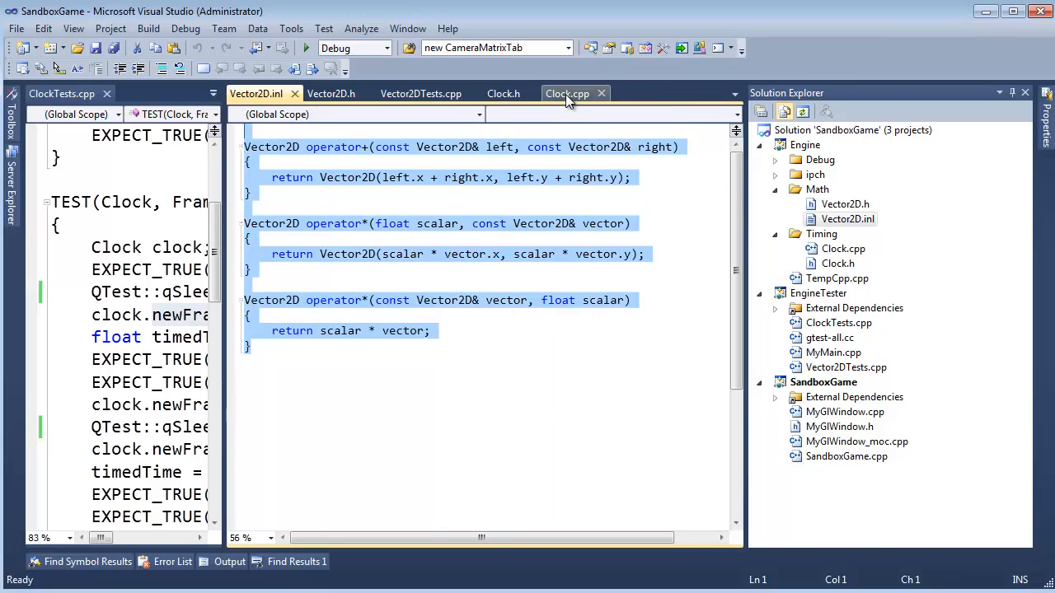
Step: Return to Clock.cpp with its stub functions returning false and -1
click(567, 92)
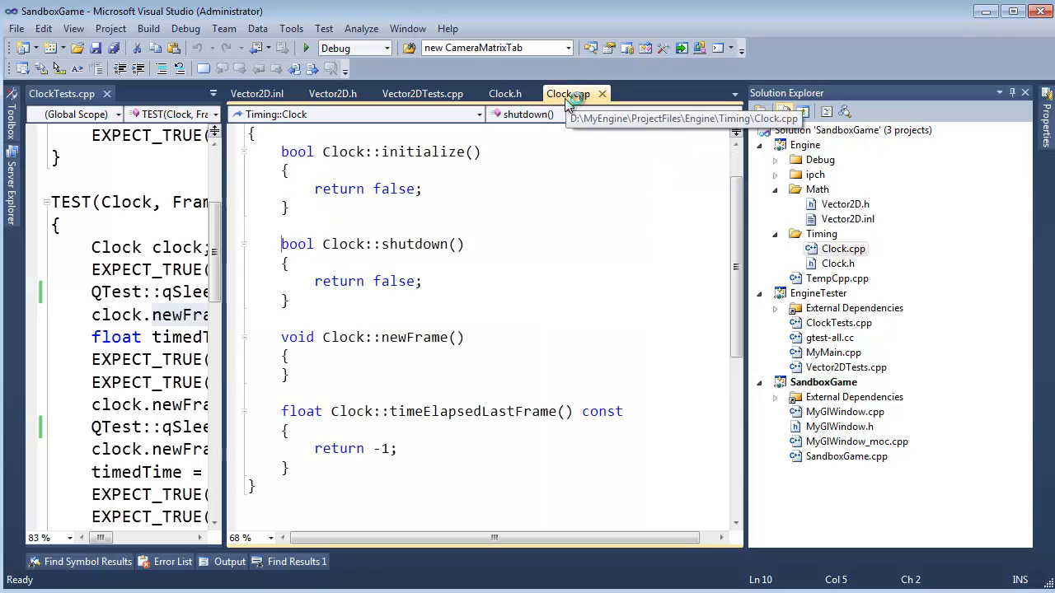
mouse_move(782, 161)
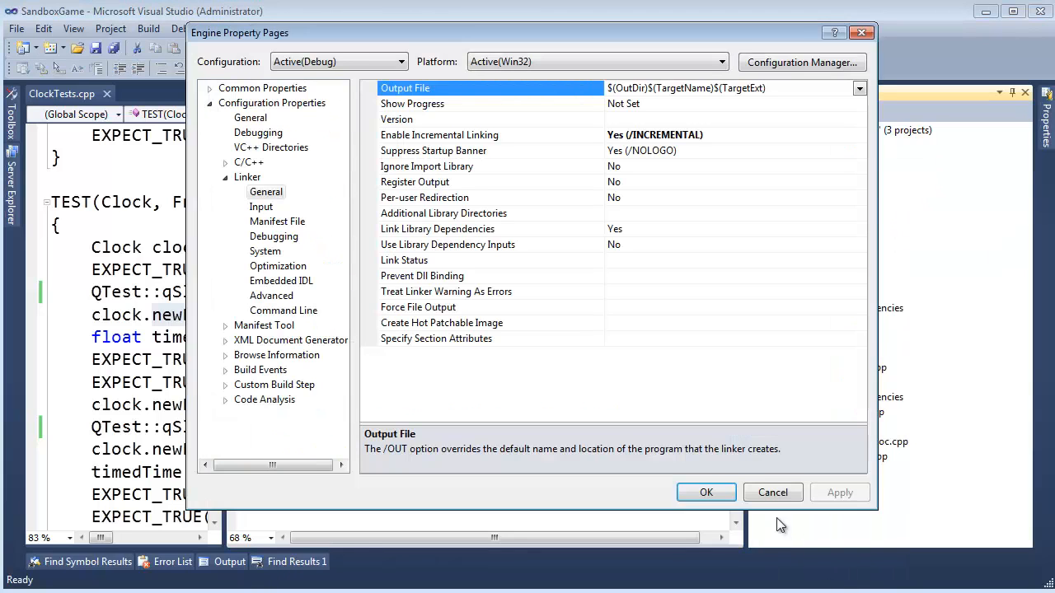
Step: Review the Engine General properties (Output Directory, Dynamic Library type) and cancel without changes
click(250, 119)
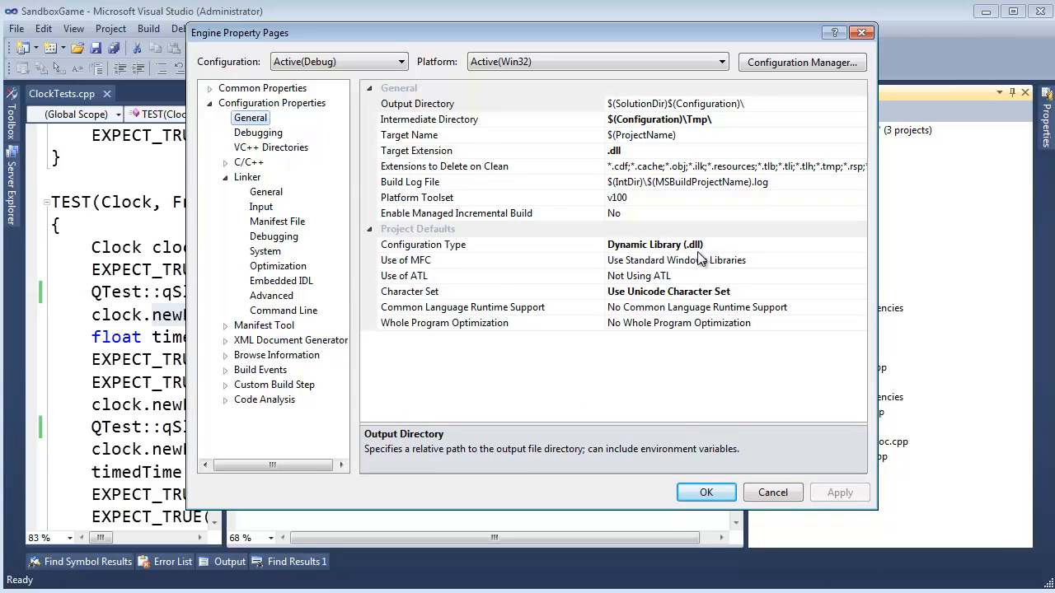
mouse_move(773, 491)
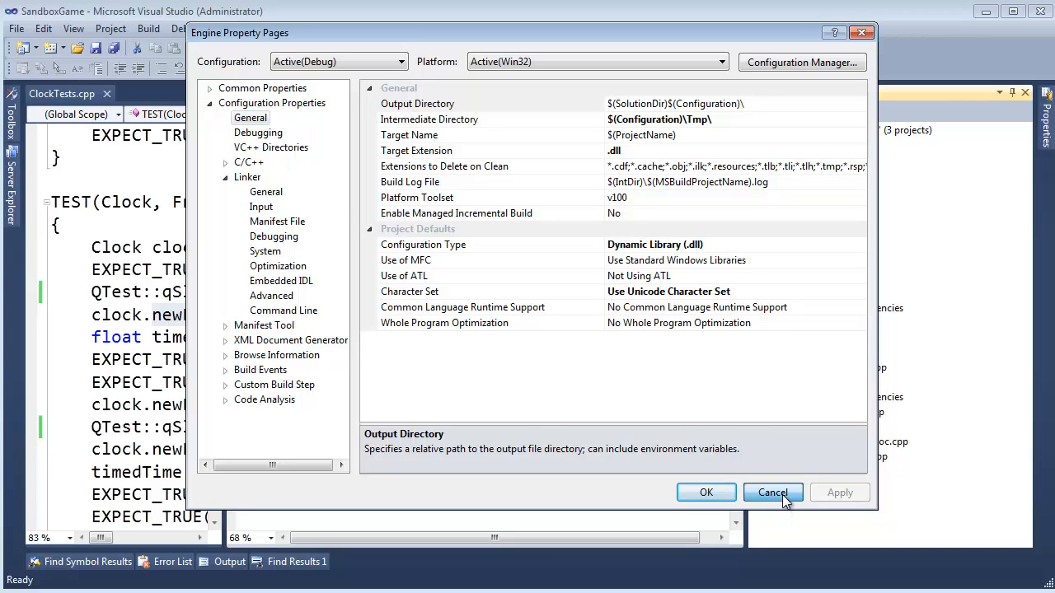
click(771, 492)
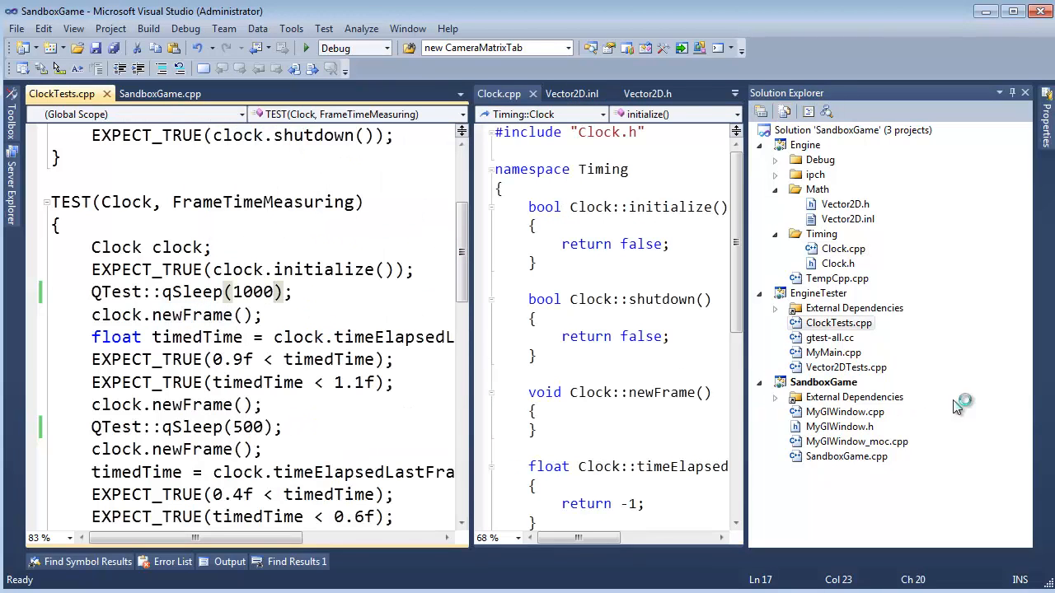
Step: Show the Error List with the five LNK2019 unresolved external Clock symbol errors
click(264, 315)
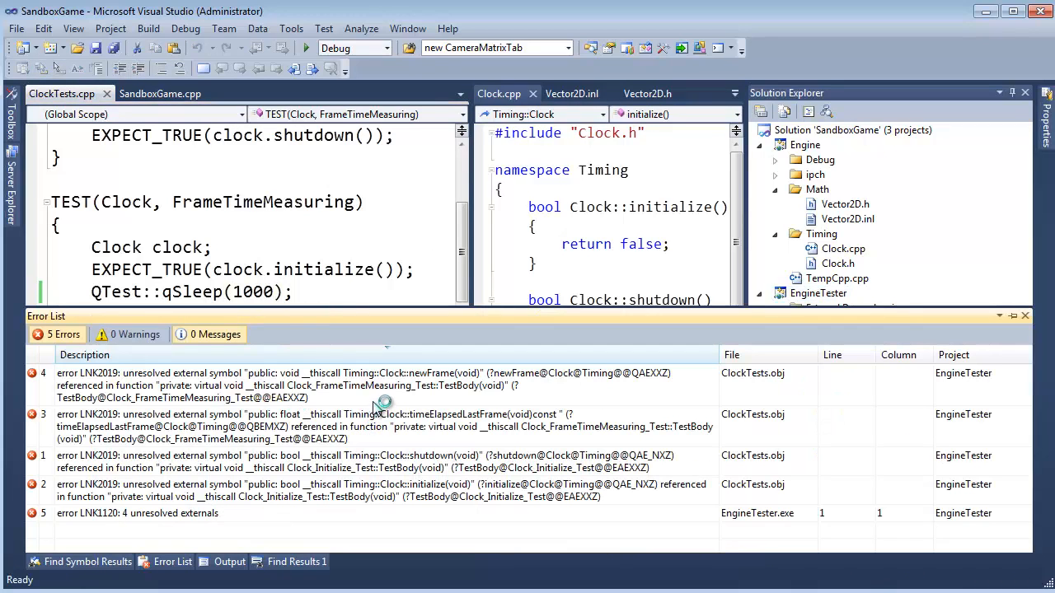
mouse_move(392, 402)
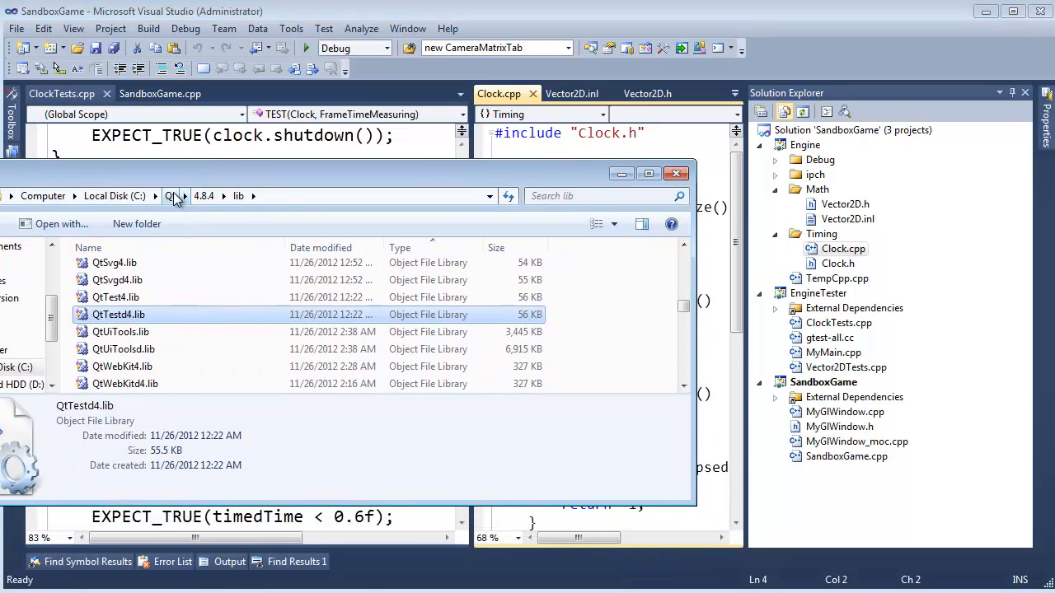
Step: Browse to the Engine project's Debug folder on D:, which holds only a Tmp folder
click(676, 175)
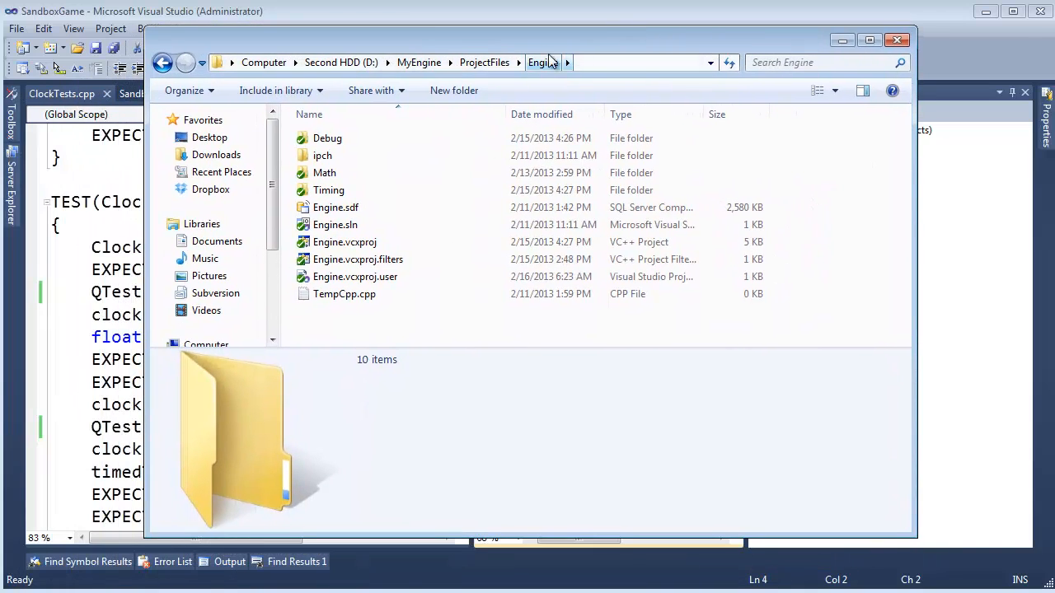
double_click(326, 138)
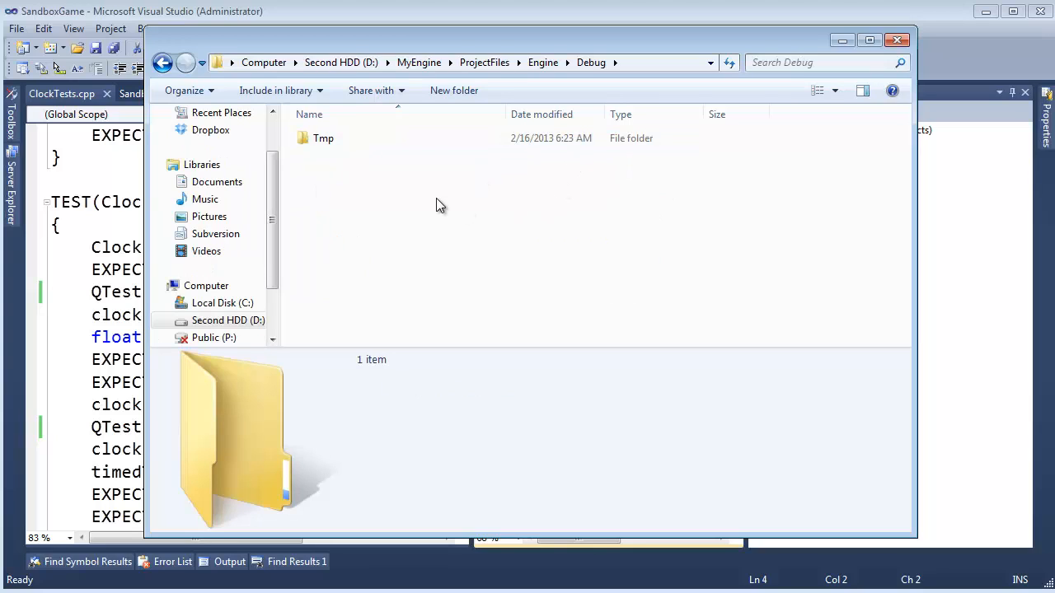
mouse_move(342, 196)
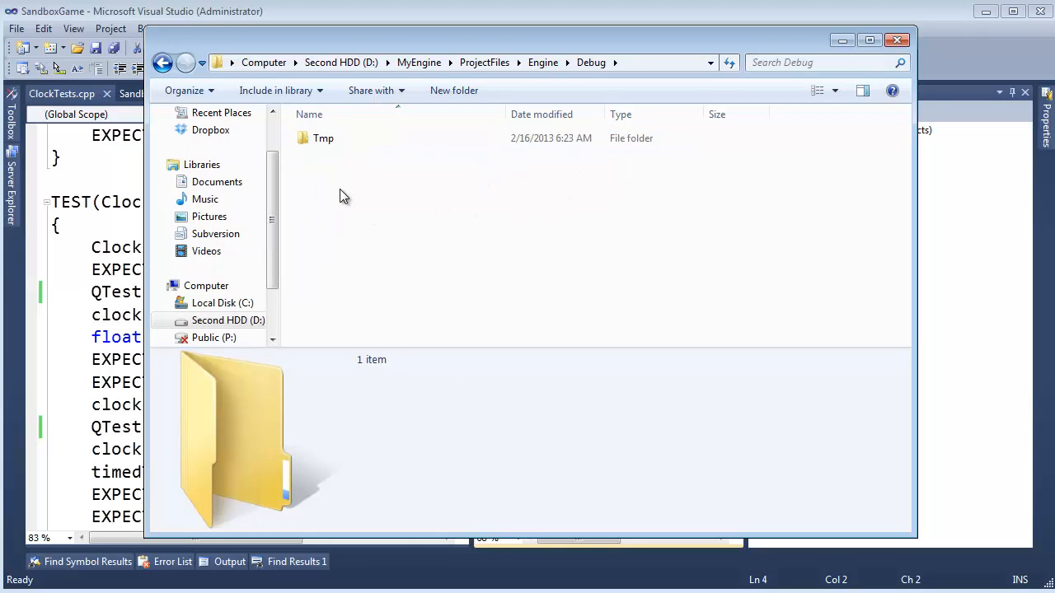
mouse_move(389, 194)
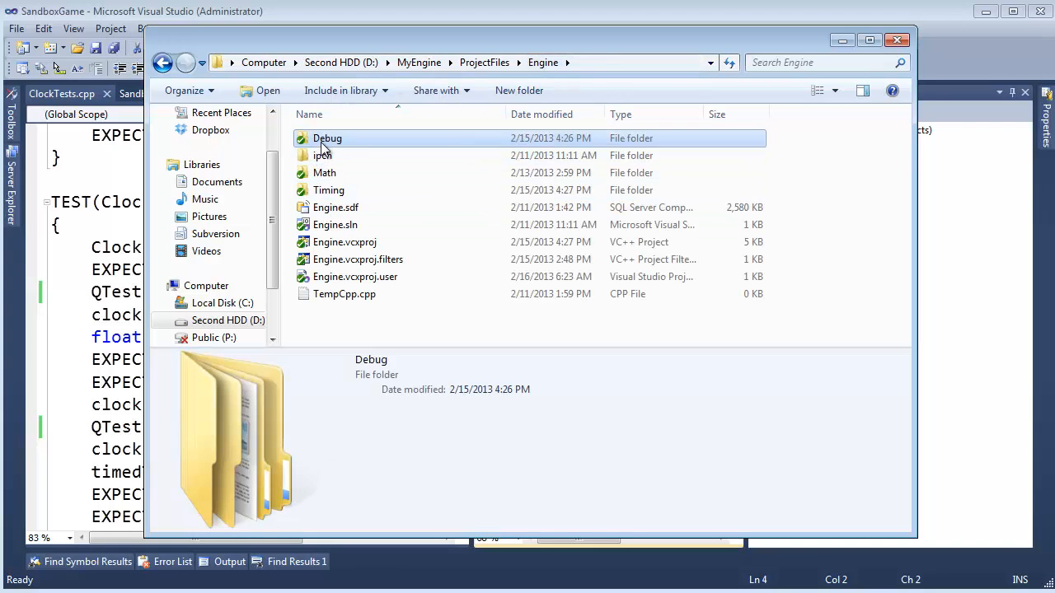
double_click(327, 138)
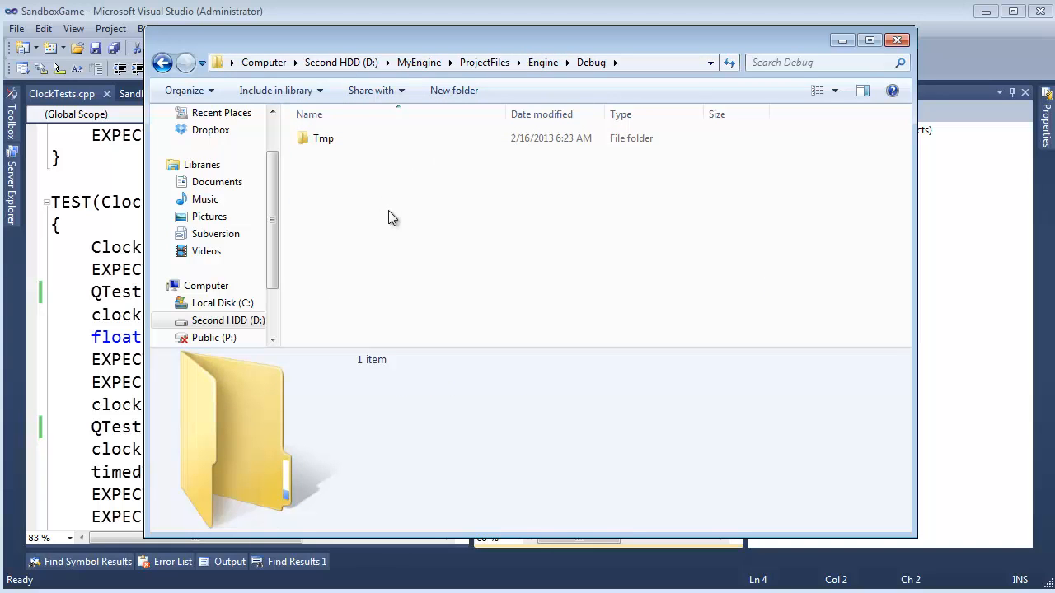
mouse_move(481, 138)
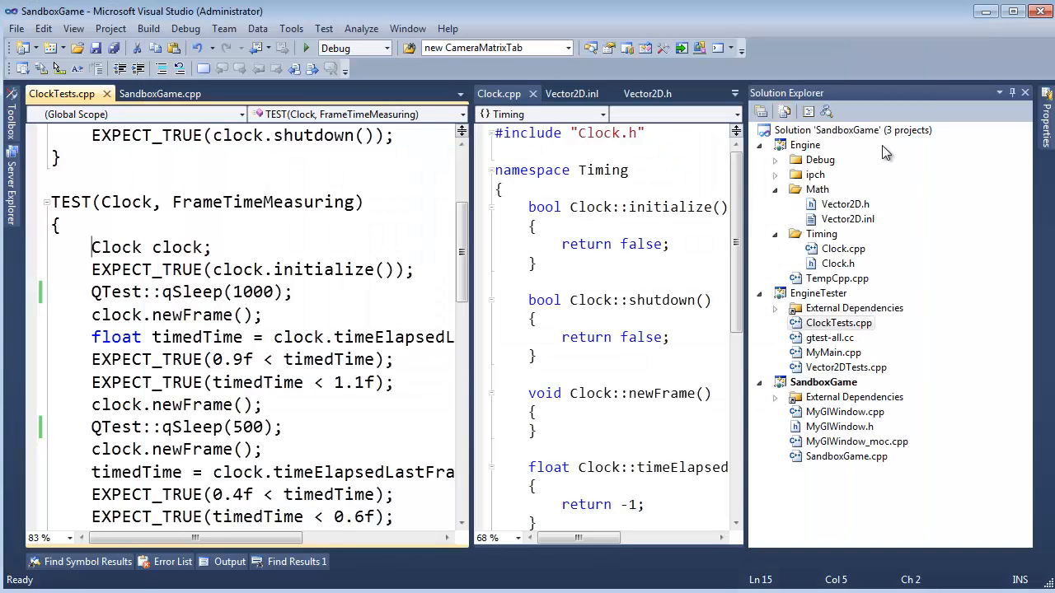
Step: Build the Engine project from Solution Explorer
right_click(804, 145)
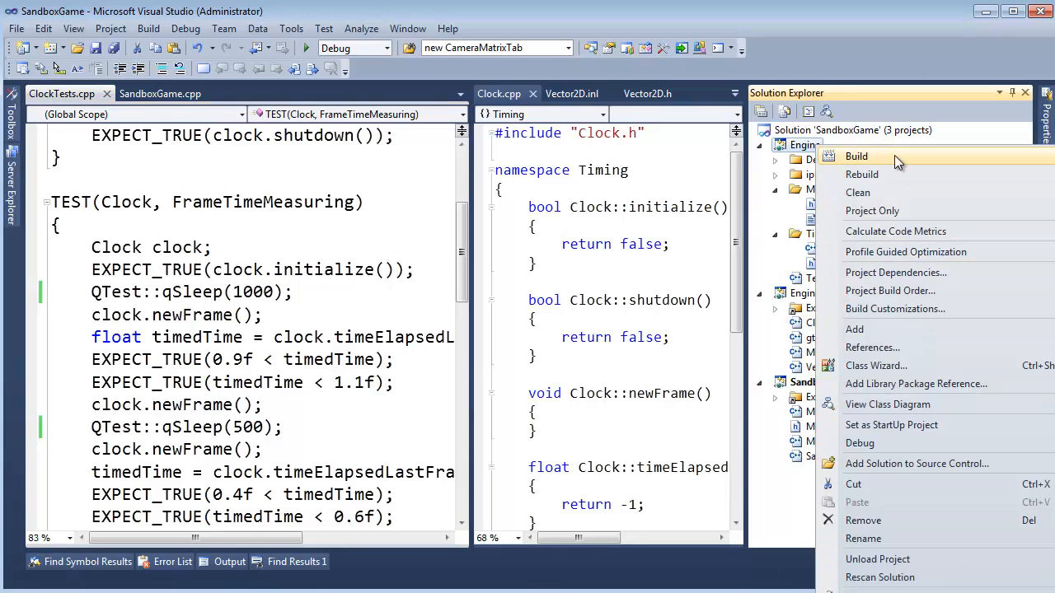
click(857, 155)
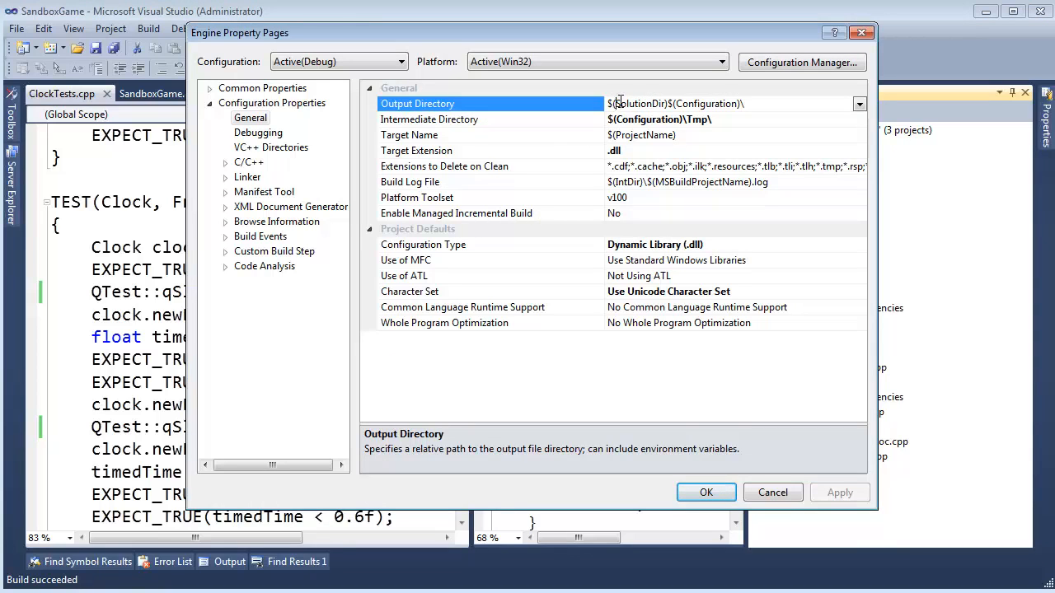
Step: Inspect the Engine project's Output Directory setting in its property pages
double_click(635, 102)
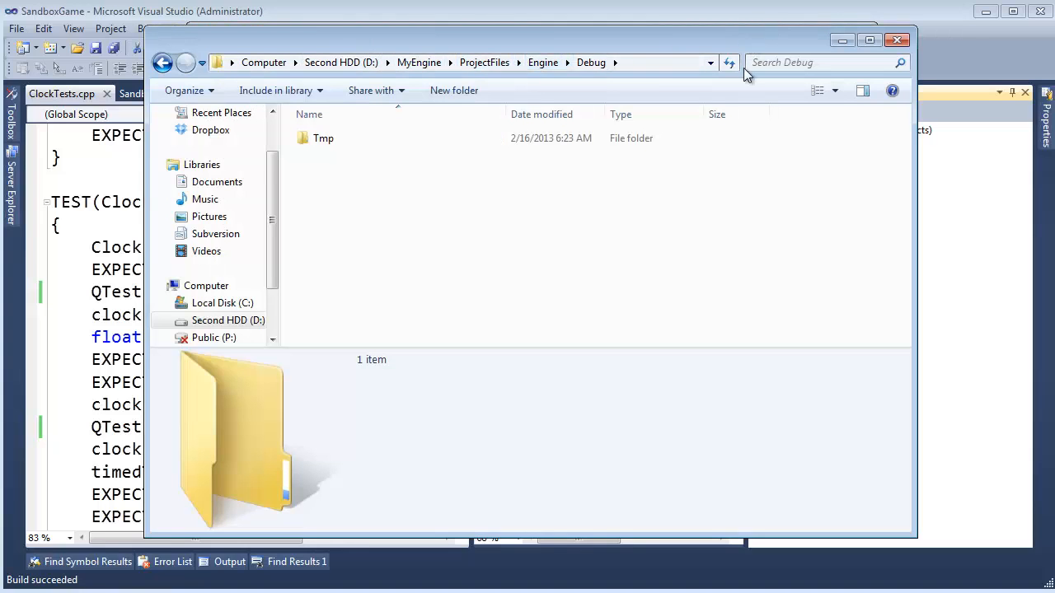
Step: Browse to ProjectFiles\SandboxGame\Debug and select Engine.dll to see its details
click(896, 39)
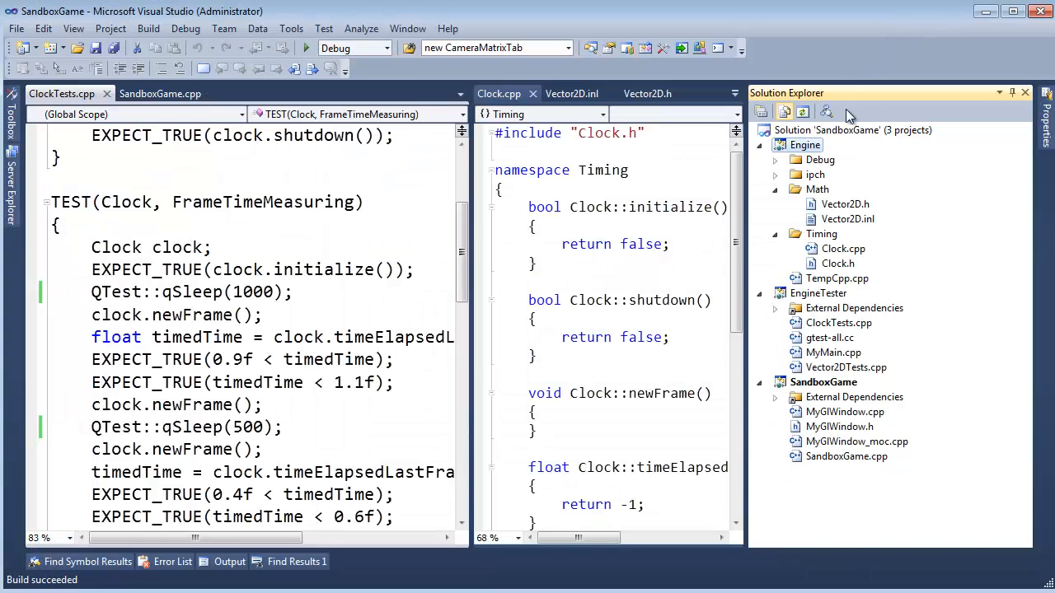
mouse_move(766, 273)
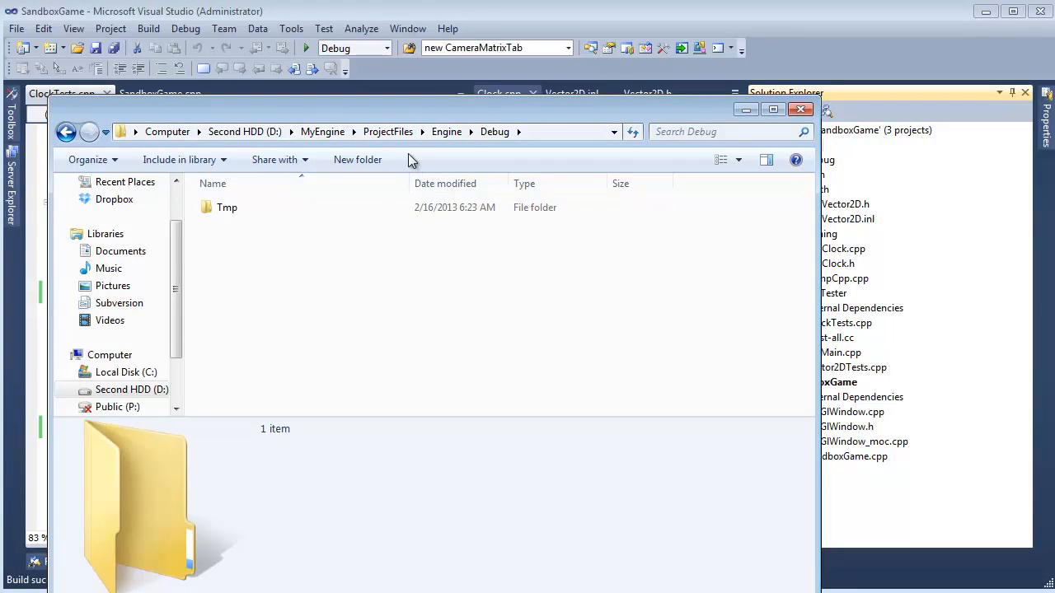
click(387, 132)
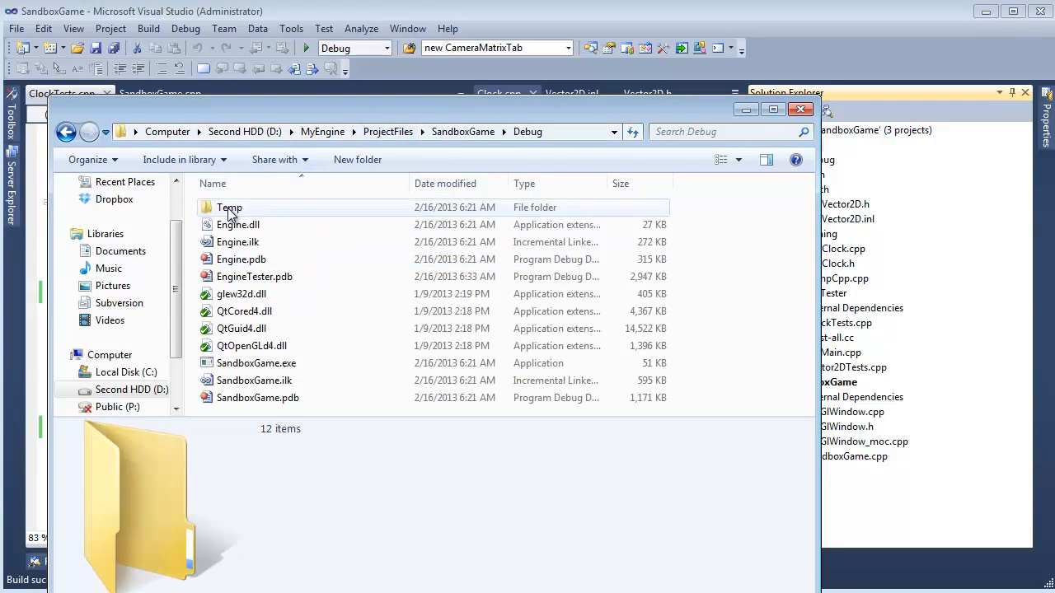
click(237, 224)
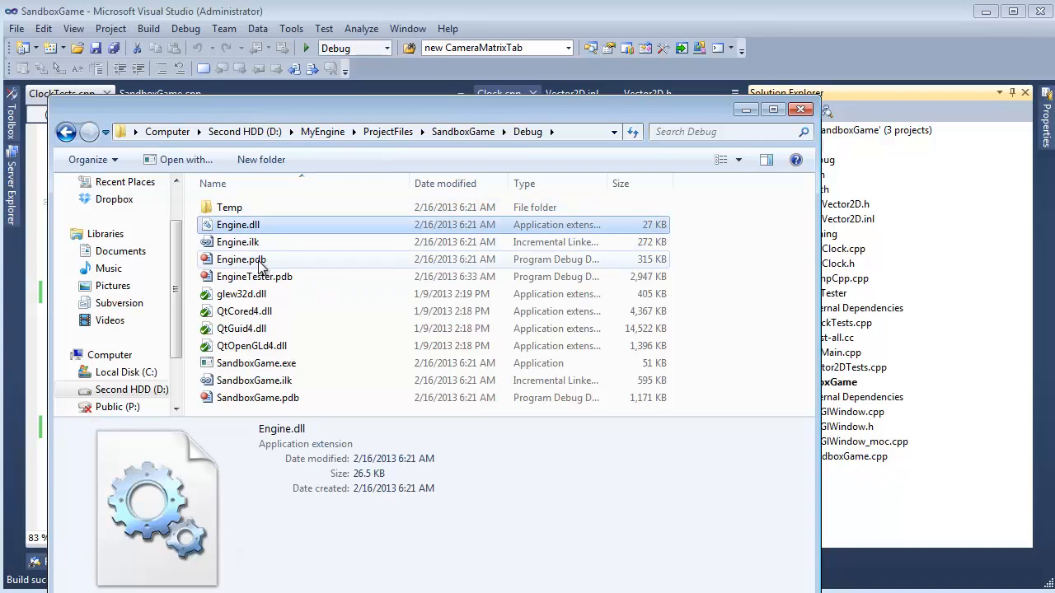
mouse_move(428, 245)
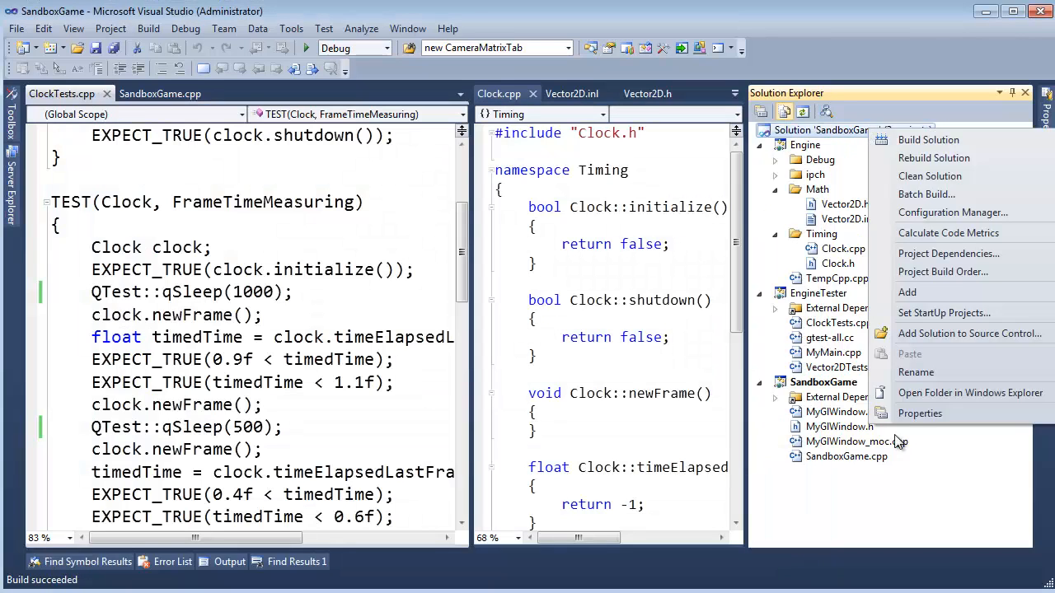
Step: Open the Engine project's Property Pages from Solution Explorer
click(943, 313)
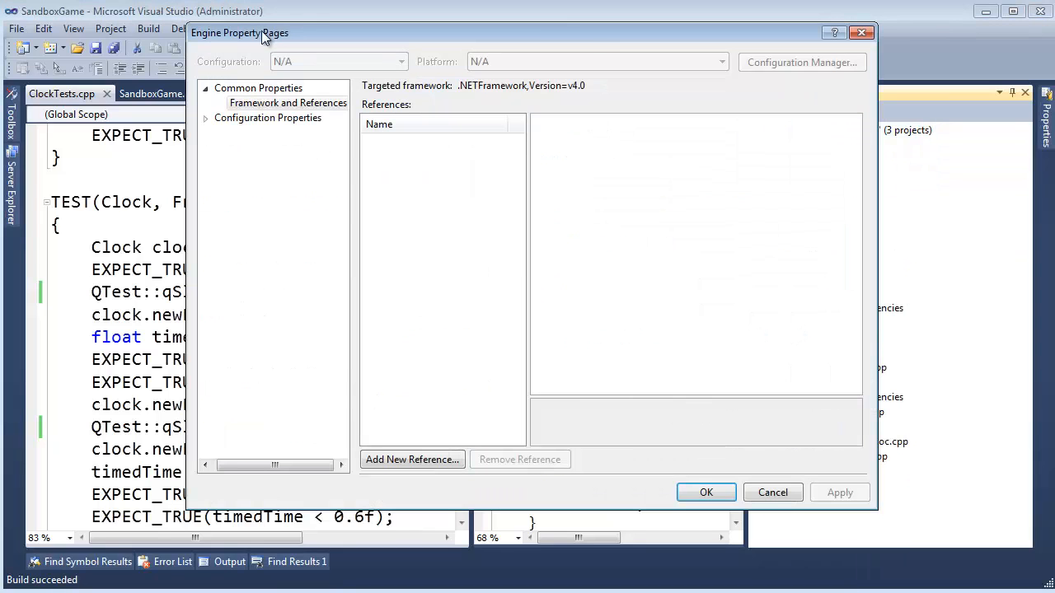
click(267, 117)
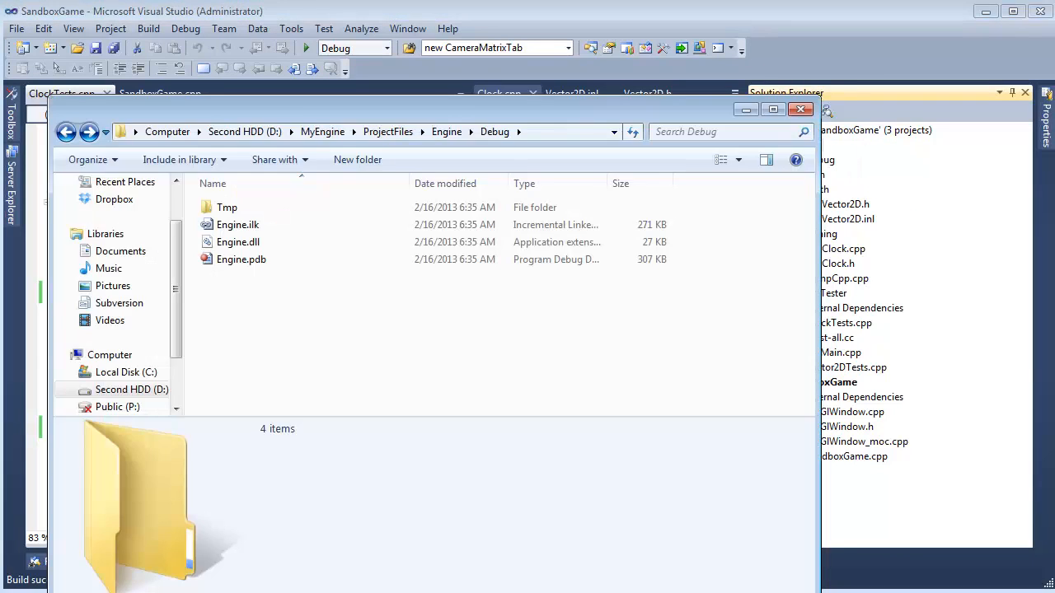
mouse_move(265, 247)
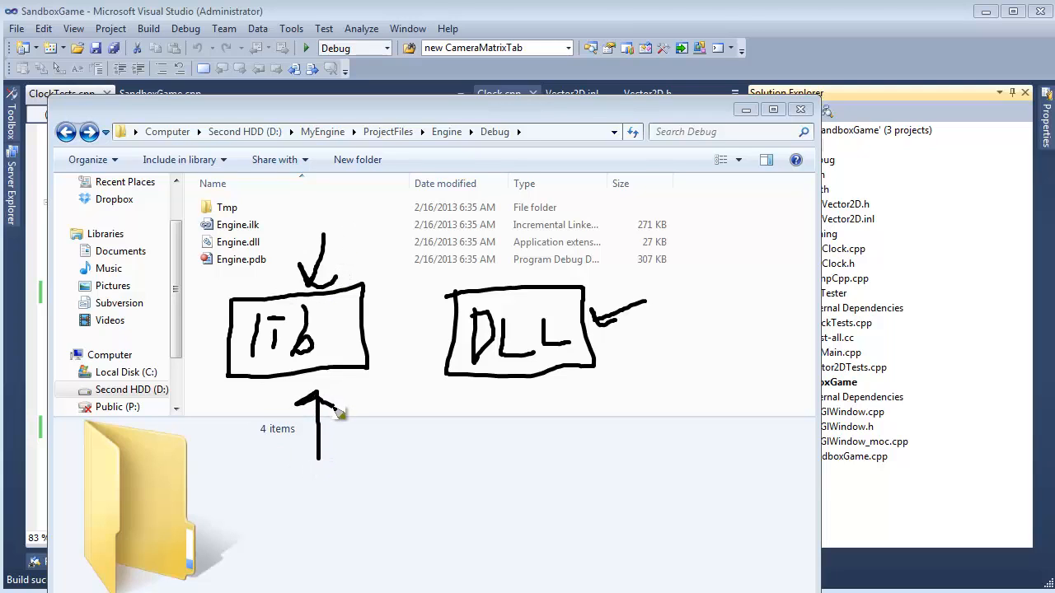
mouse_move(330, 419)
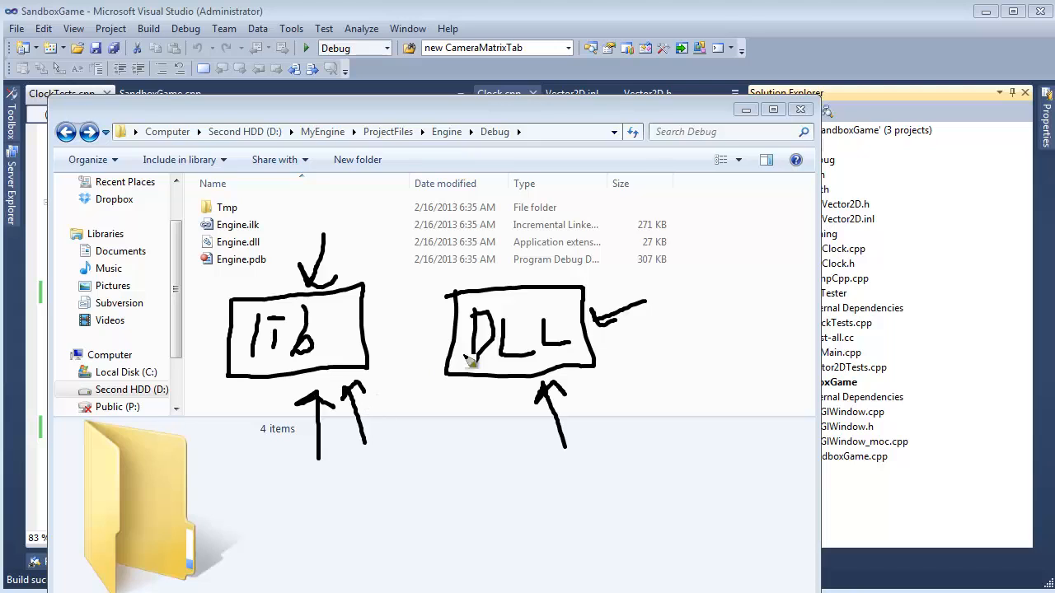
mouse_move(355, 277)
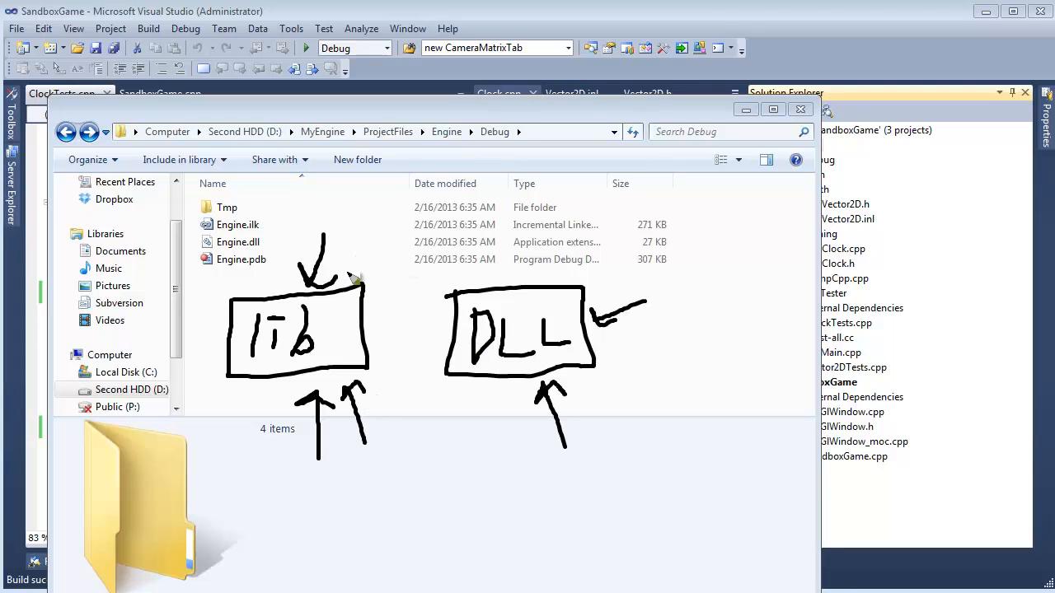
mouse_move(264, 276)
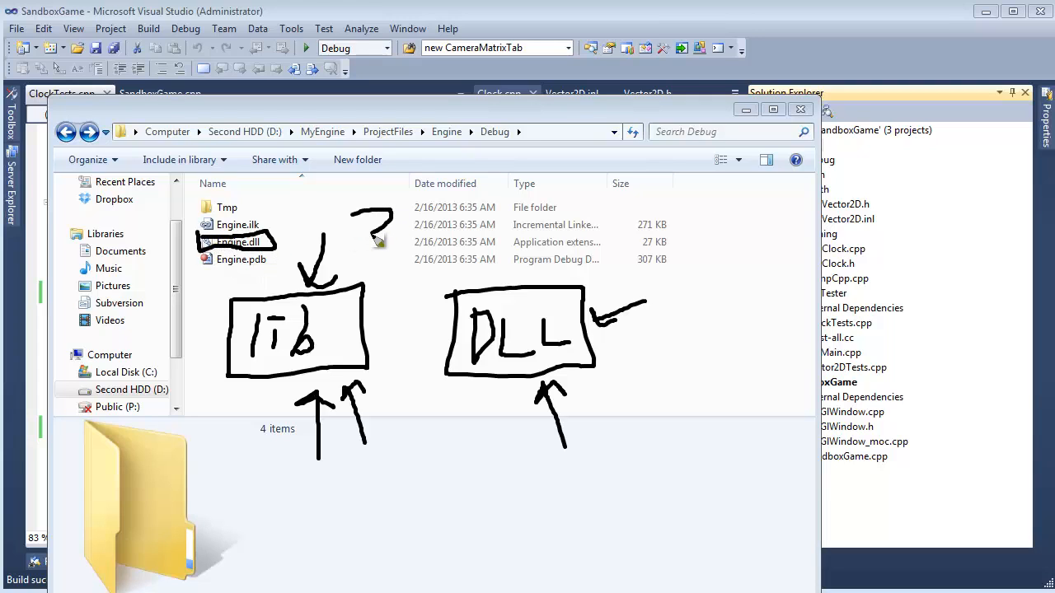
mouse_move(387, 256)
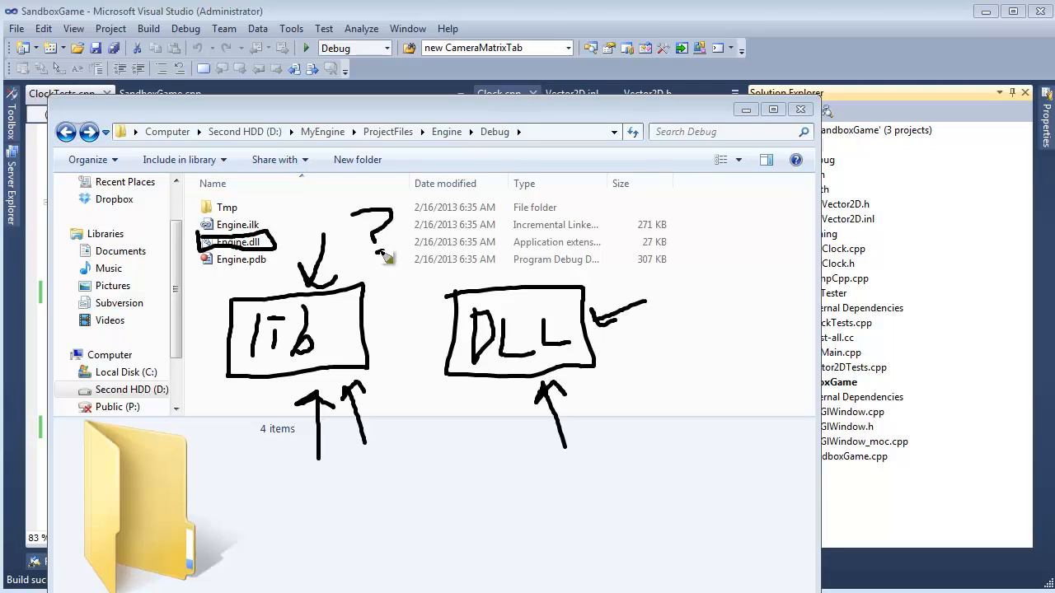
mouse_move(745, 145)
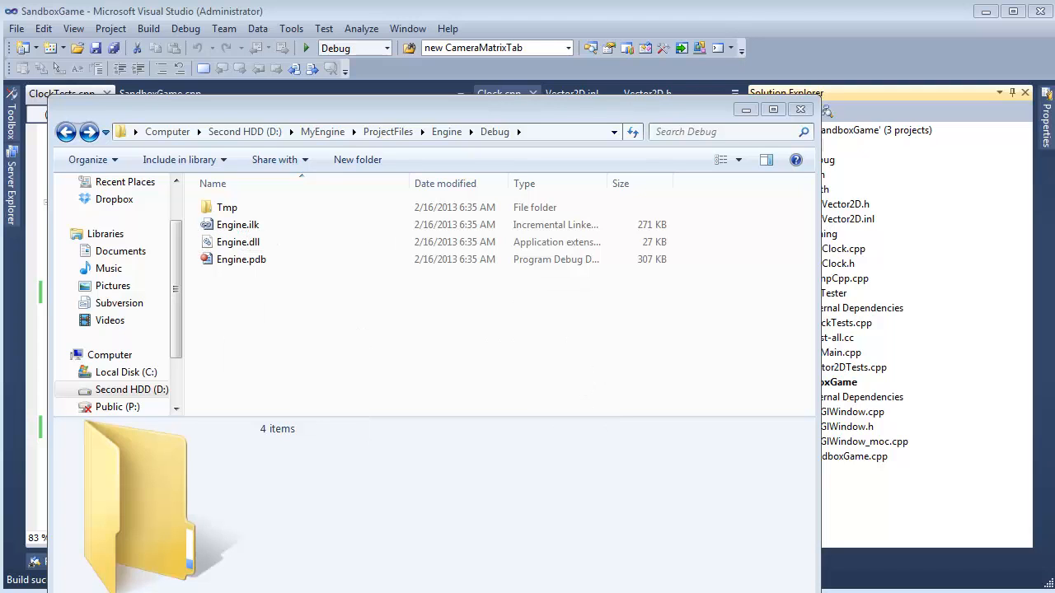
mouse_move(544, 5)
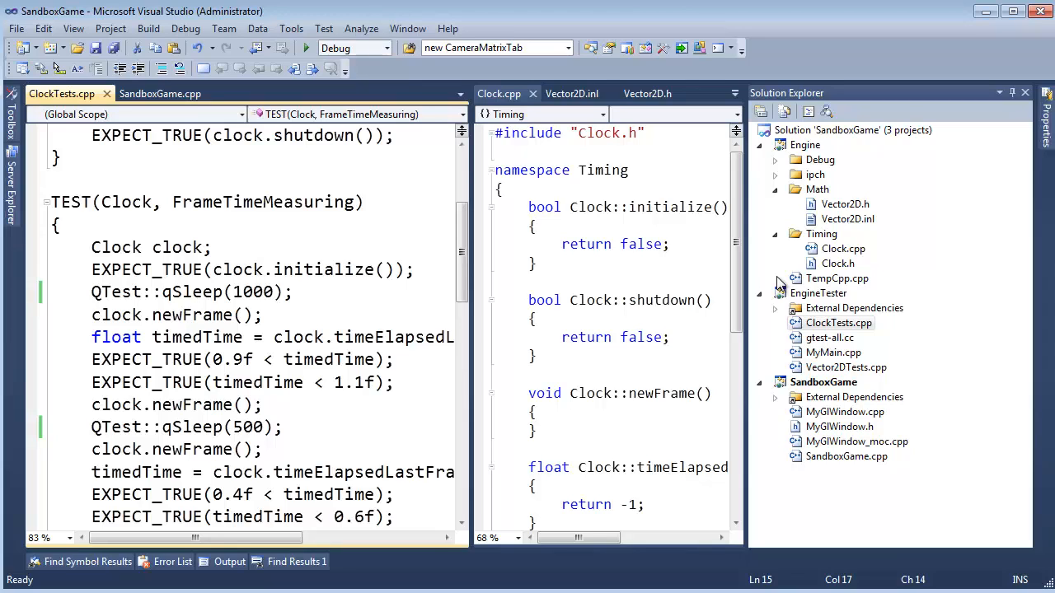
mouse_move(781, 283)
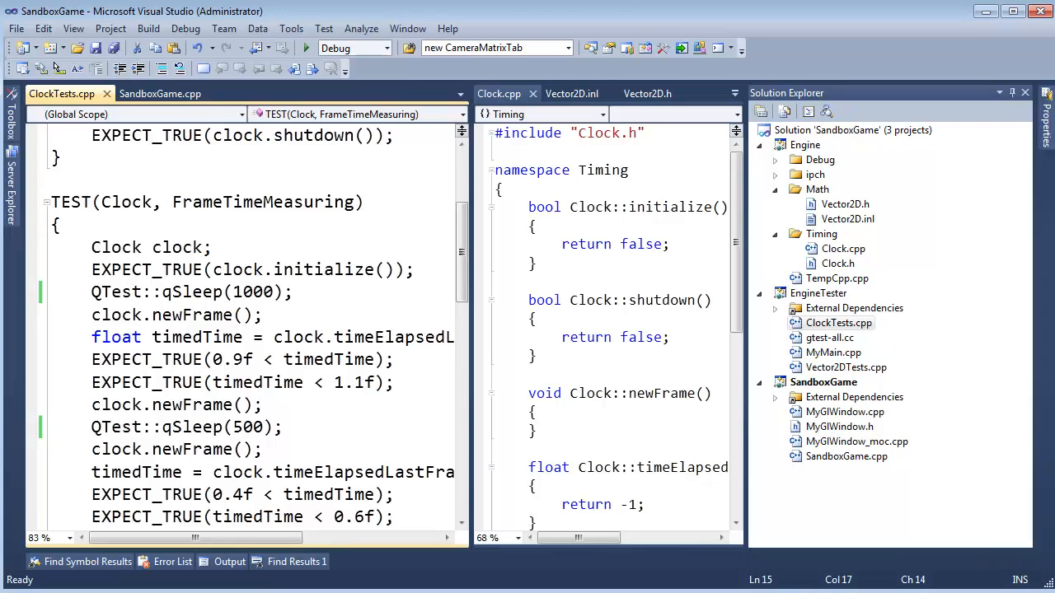